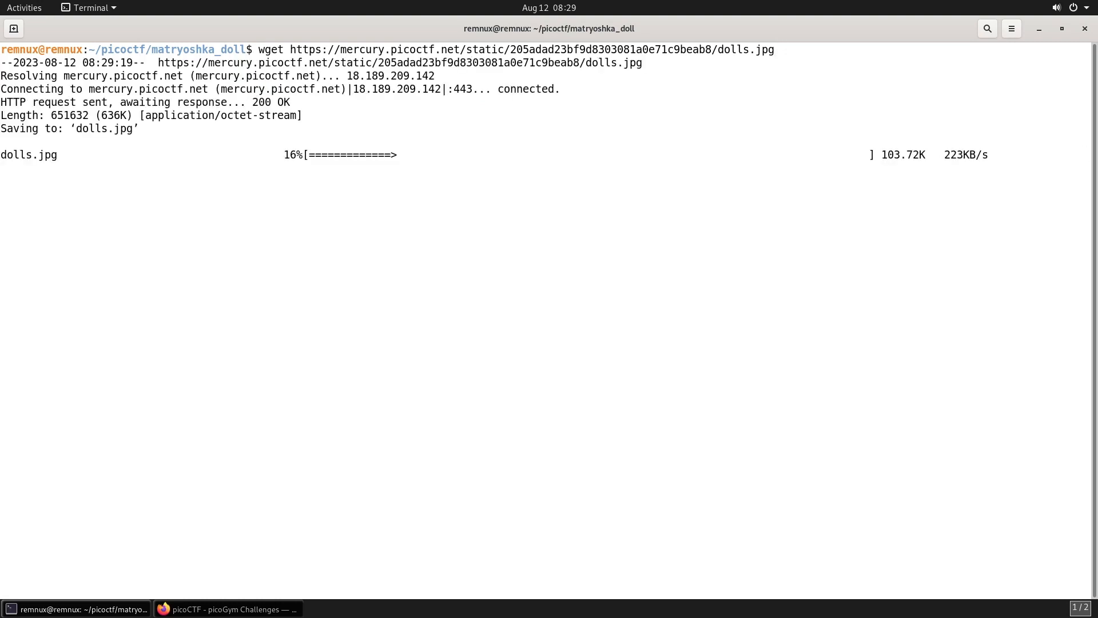
Step: View the downloaded dolls.jpg with feh
{"action": "type", "text": "feh dolls.jpg"}
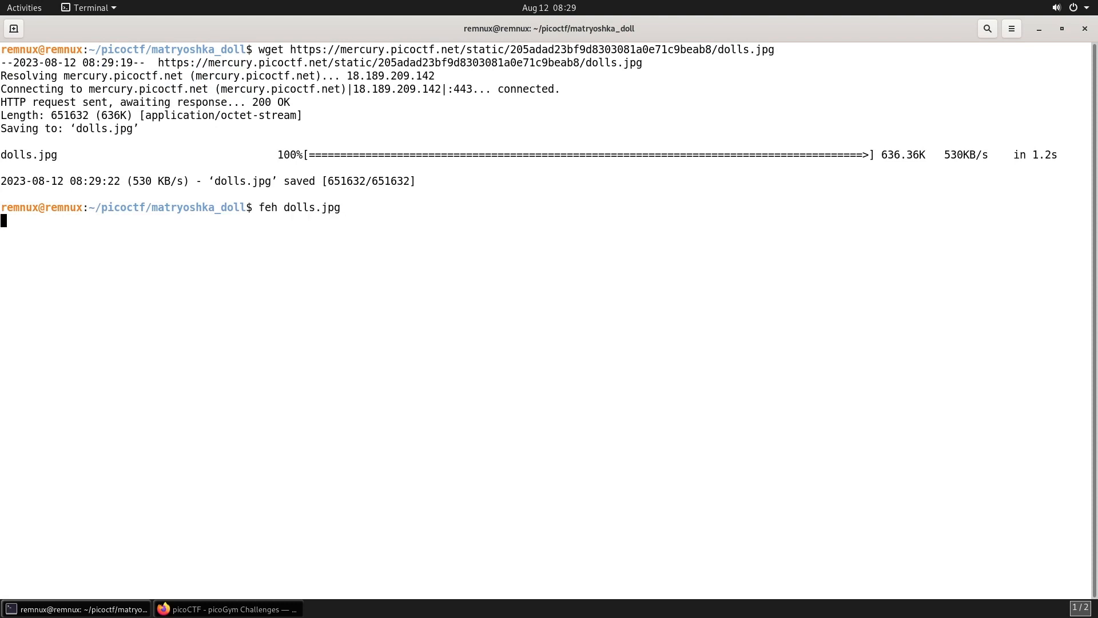
{"action": "key", "text": "Return"}
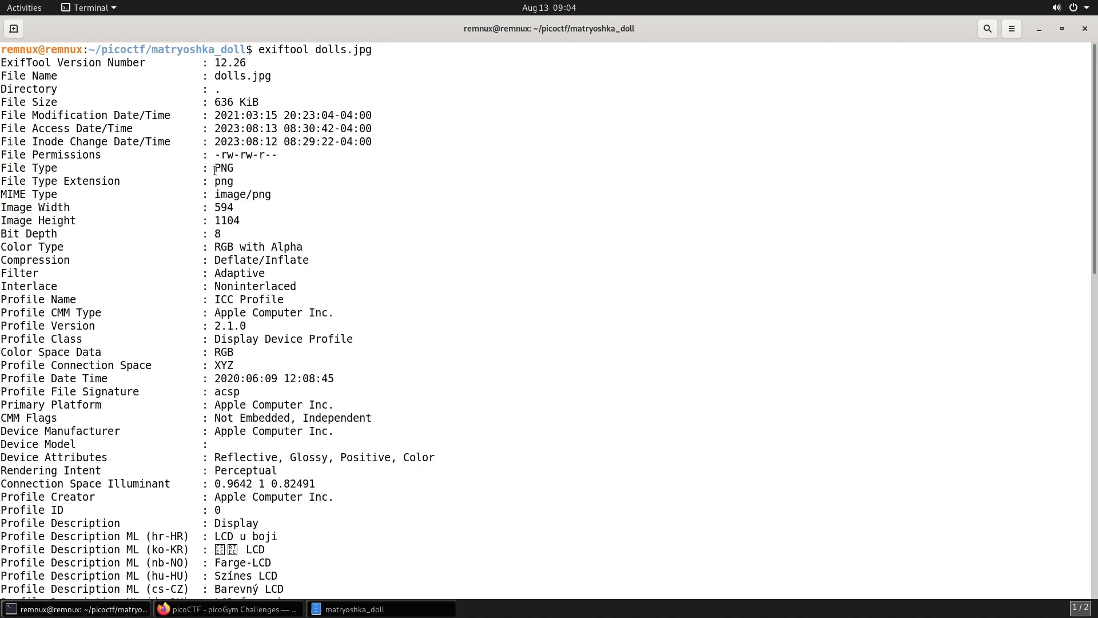
Step: Highlight the PNG file type in the exiftool output and read down to the IEND trailer warning
{"action": "double_click", "coordinate": [223, 168]}
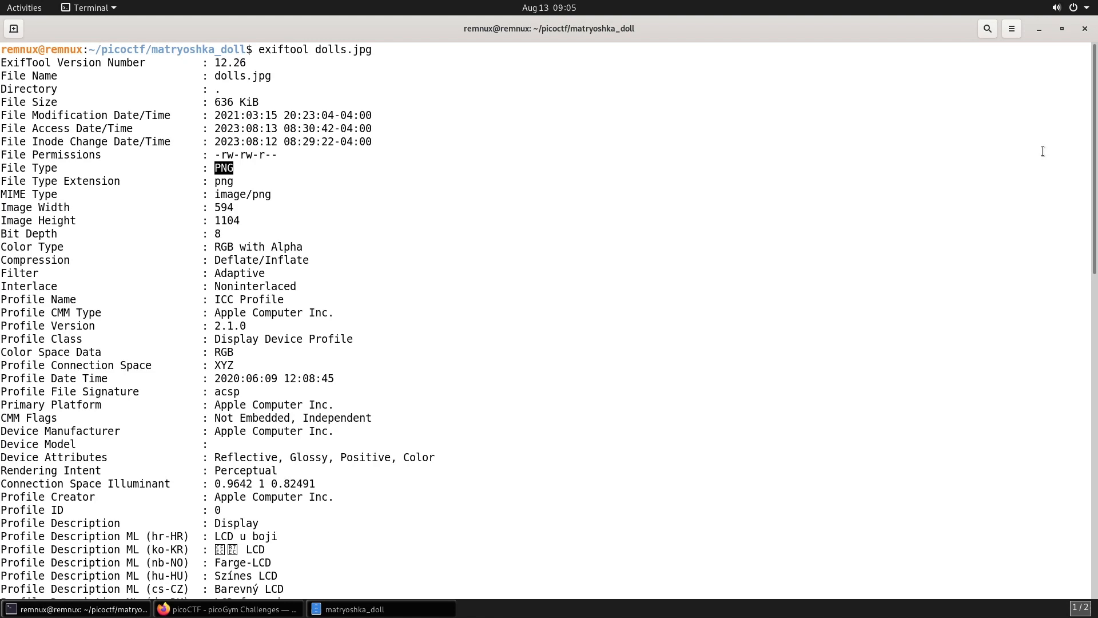
{"action": "scroll", "scroll_direction": "down", "scroll_amount": 3}
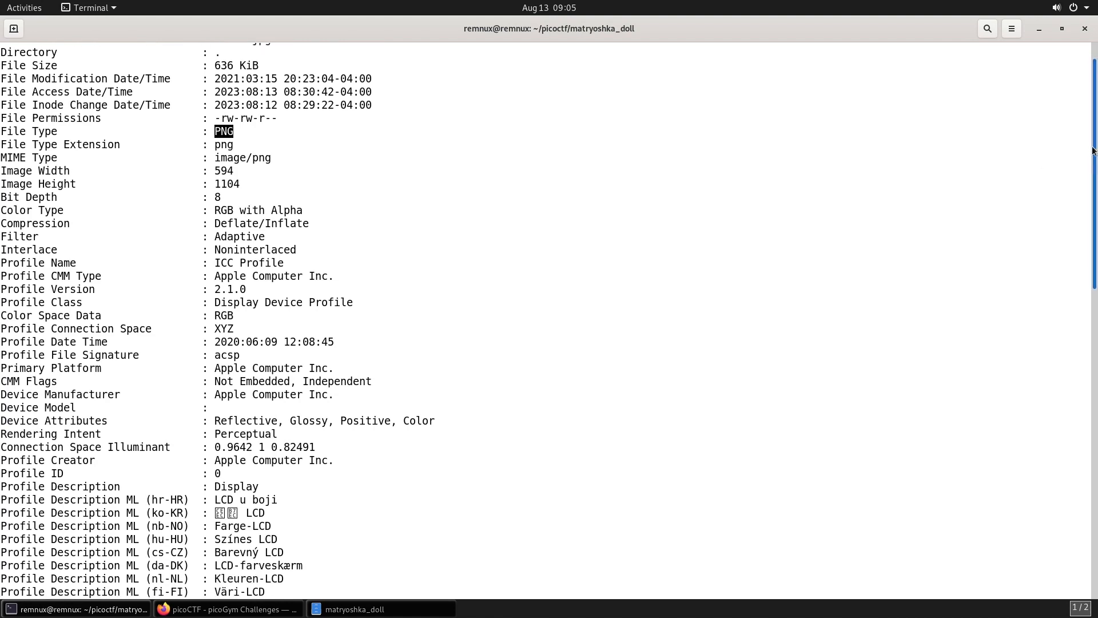
{"action": "scroll", "scroll_direction": "down", "scroll_amount": 3}
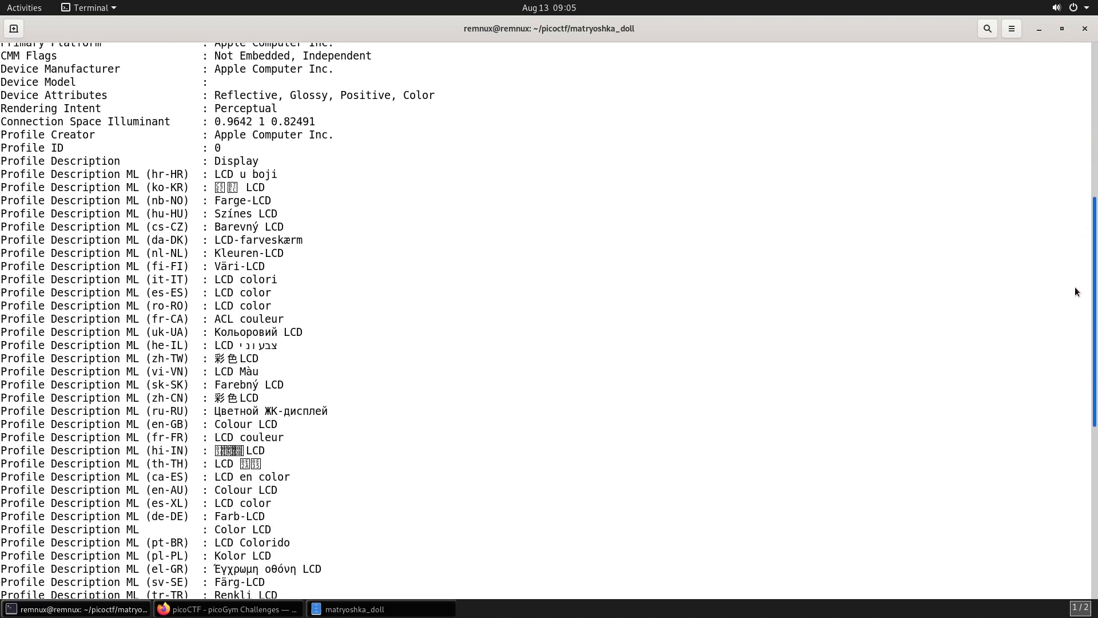
{"action": "scroll", "scroll_direction": "down", "scroll_amount": 3}
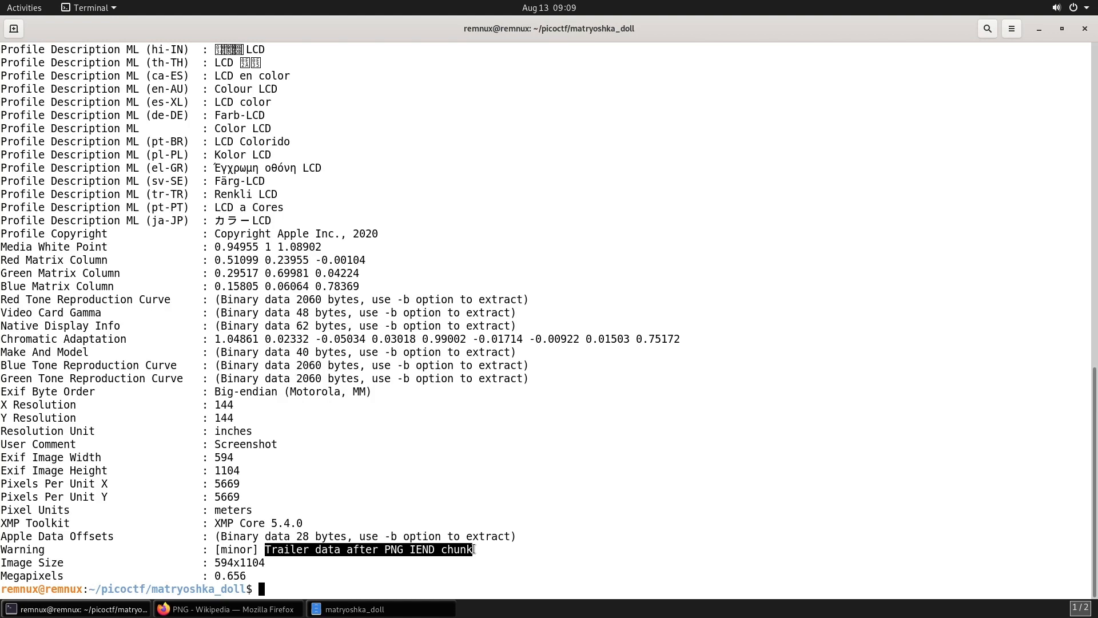
Step: Hex-dump the tails of sample-bumblebee-400x300.png and dolls.jpg with xxd | tail for comparison
{"action": "type", "text": "xxd sample-bumblebee-400x300.png | tail"}
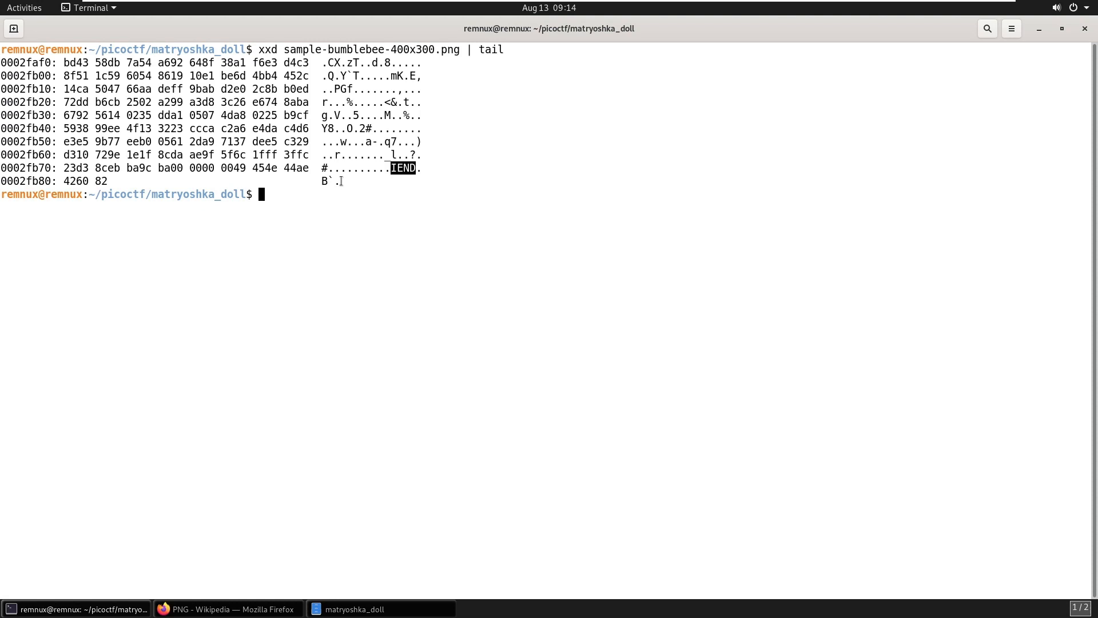
{"action": "mouse_move", "coordinate": [268, 192]}
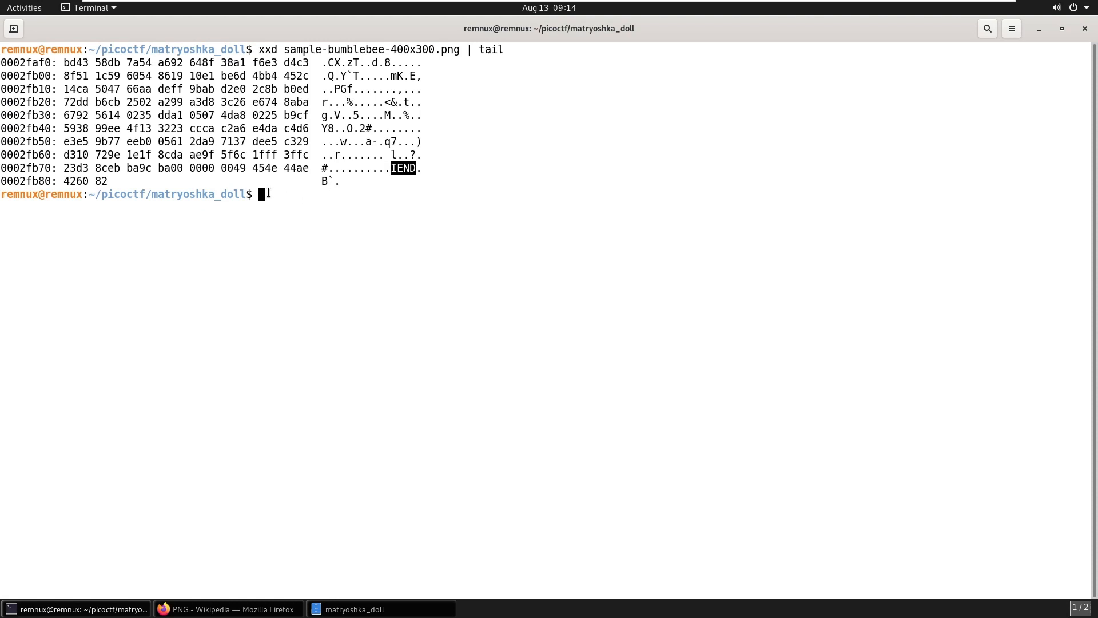
{"action": "type", "text": "xxd dolls.jpg | tail"}
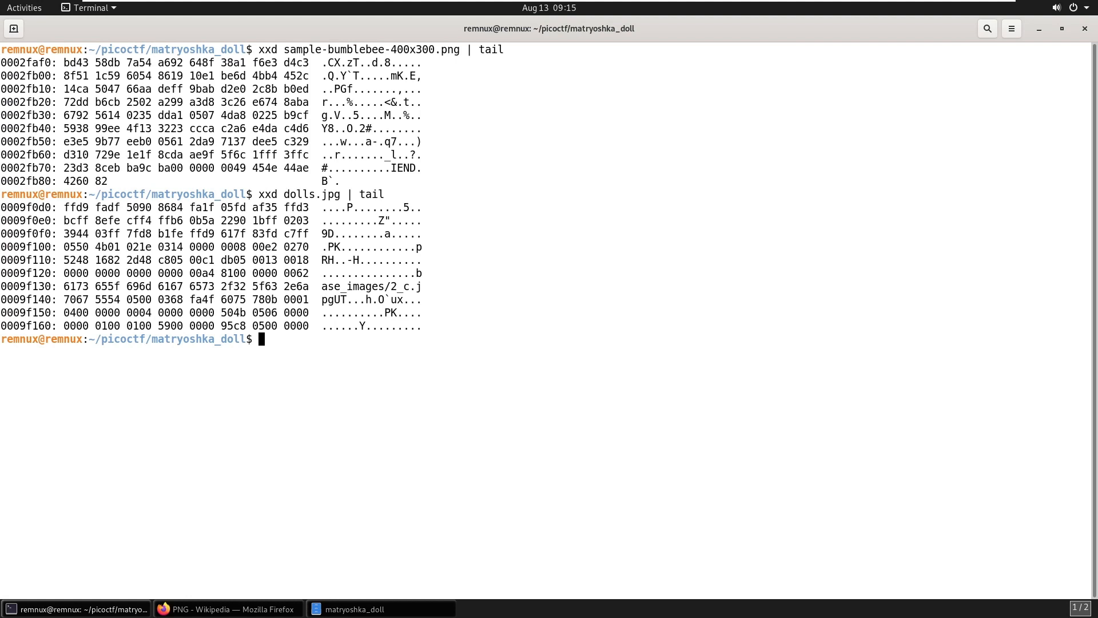
Step: Grep dolls.jpg's hex dump for IEND to expose the PK signature following it
{"action": "type", "text": "xxd dolls.jpg | grep IEND"}
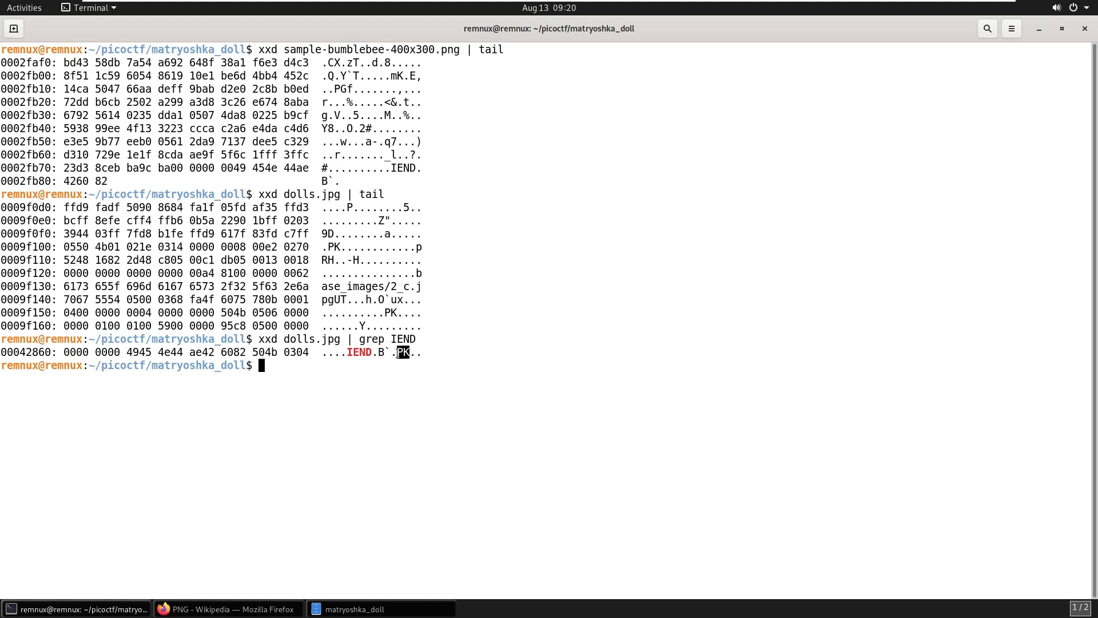
{"action": "mouse_move", "coordinate": [394, 365]}
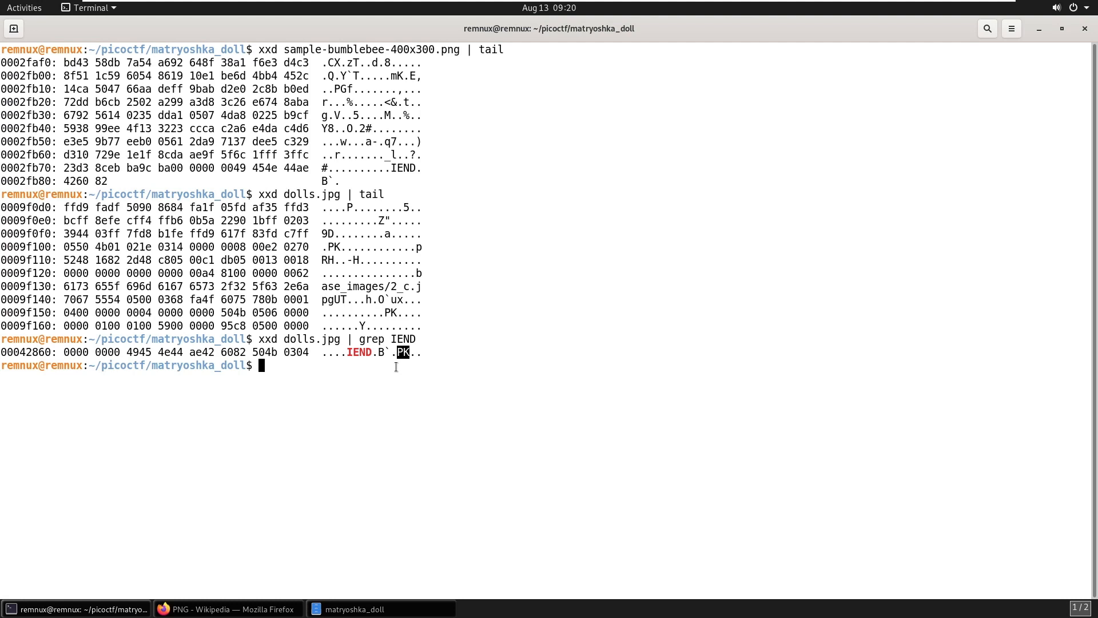
{"action": "mouse_move", "coordinate": [376, 353]}
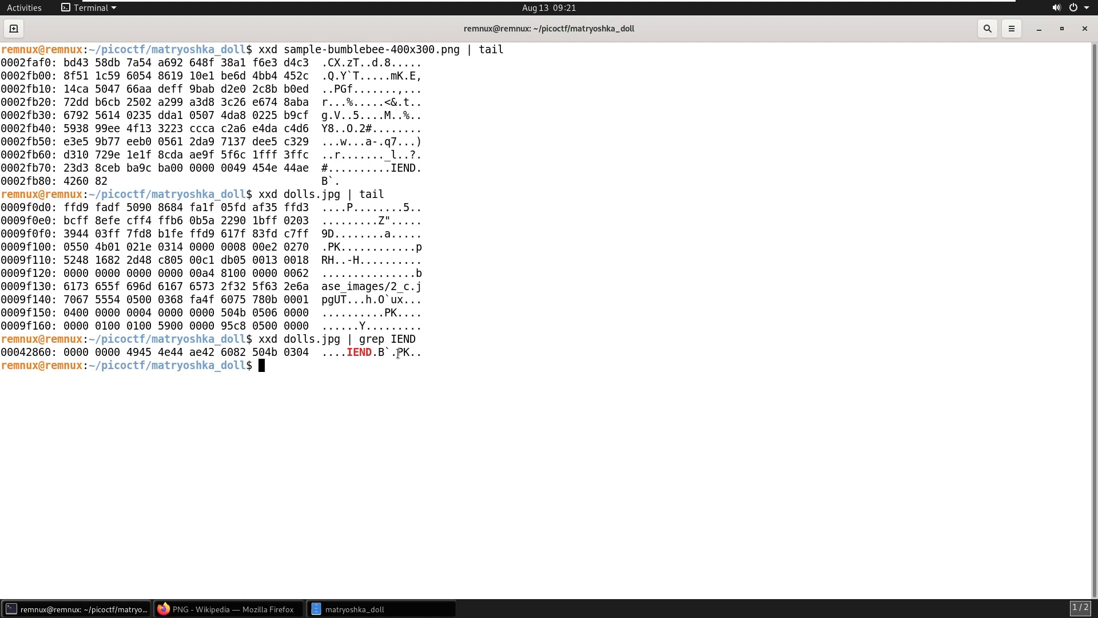
{"action": "mouse_move", "coordinate": [399, 352]}
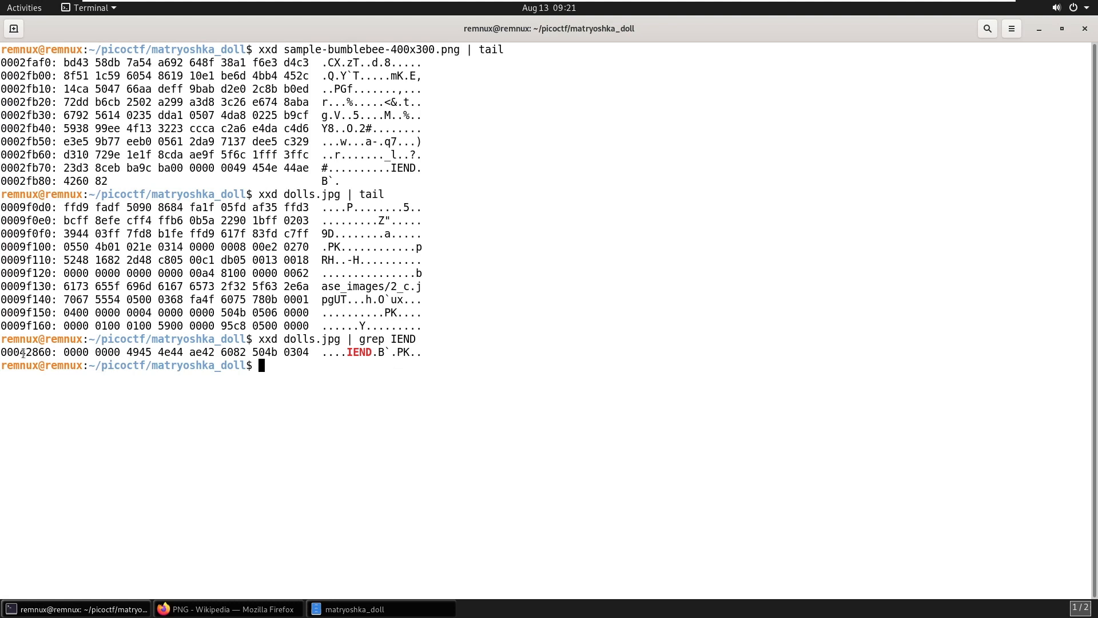
{"action": "double_click", "coordinate": [33, 351]}
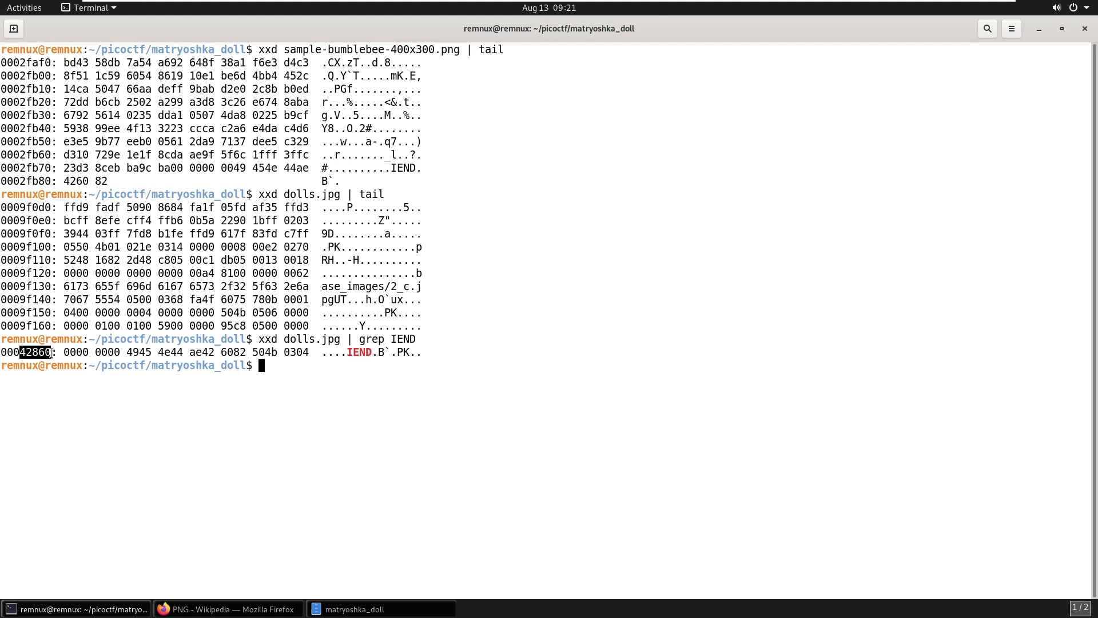
{"action": "mouse_move", "coordinate": [248, 384]}
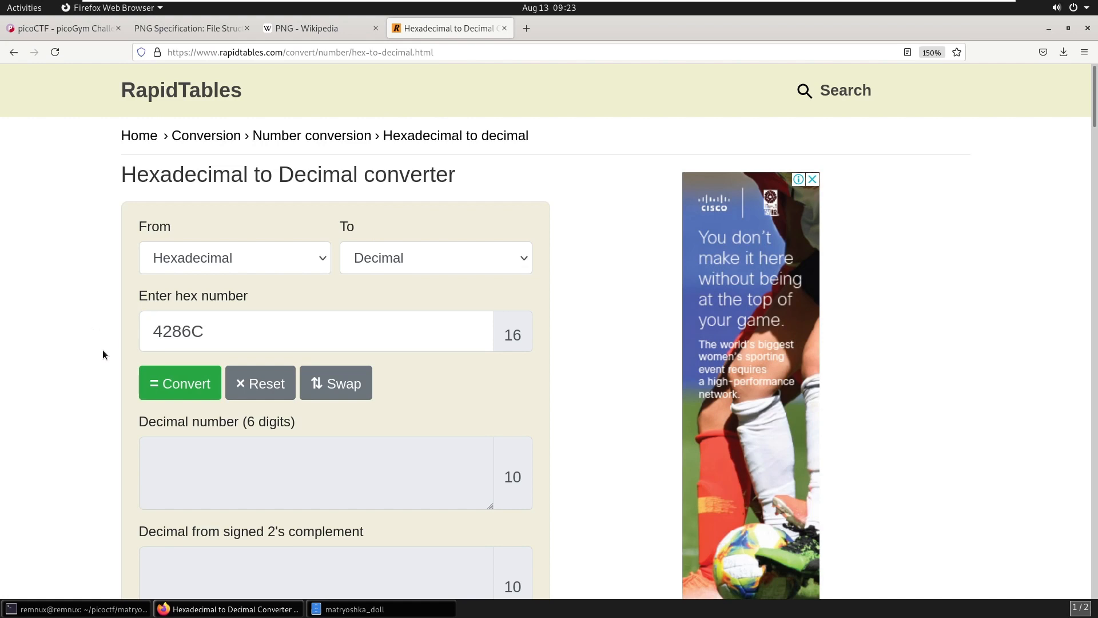
Step: Convert hex offset 4286C to decimal 272492 and select the result for copying
{"action": "left_click", "coordinate": [180, 383]}
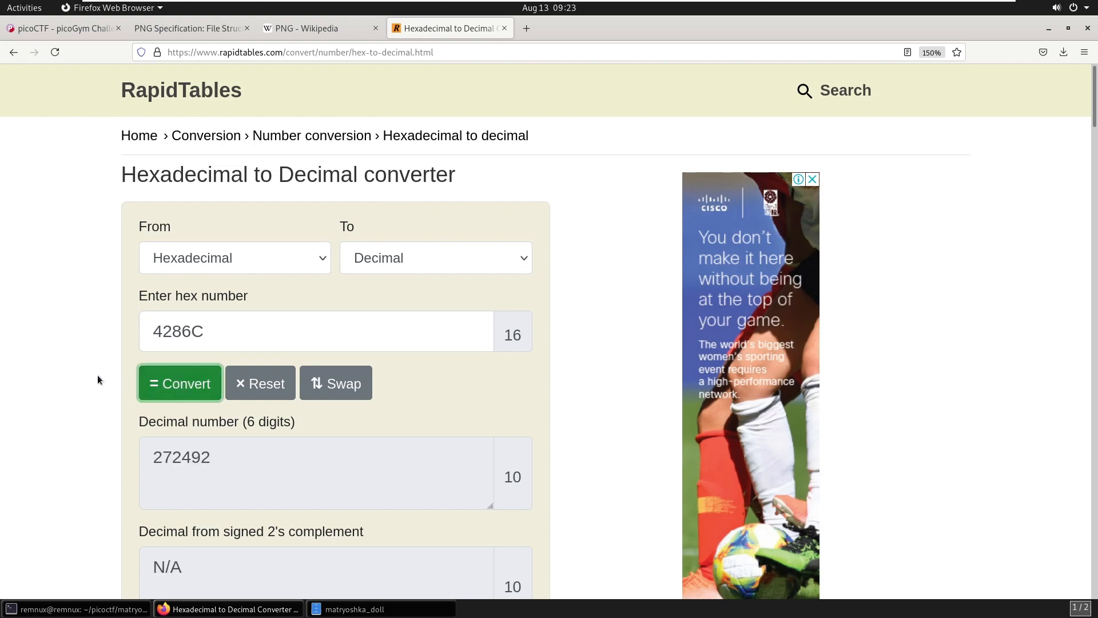
{"action": "left_click", "coordinate": [316, 472]}
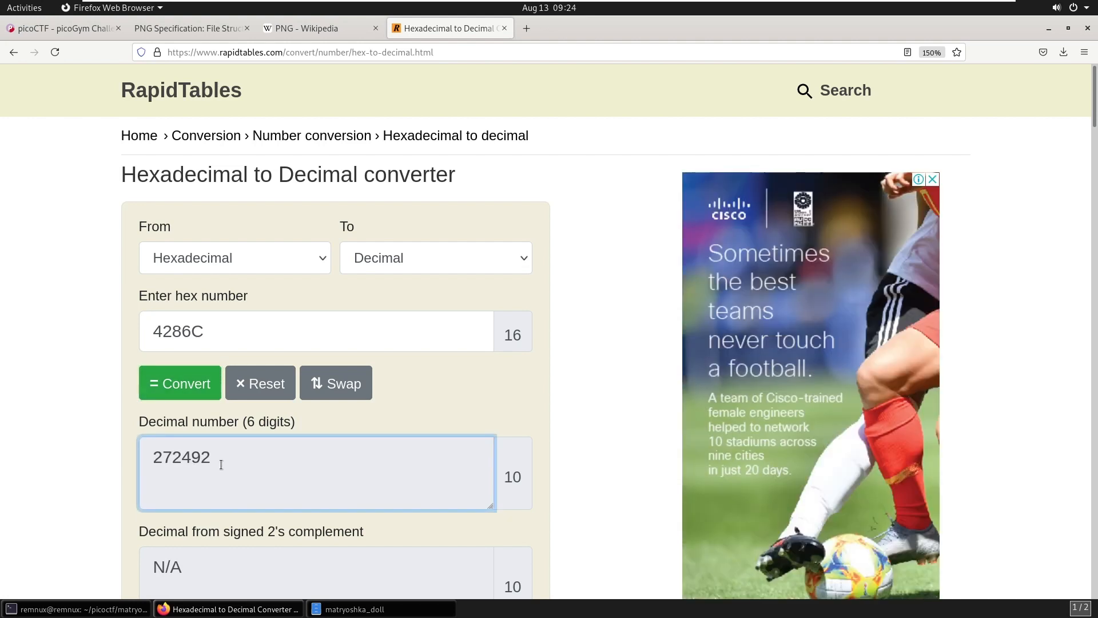
{"action": "double_click", "coordinate": [180, 457]}
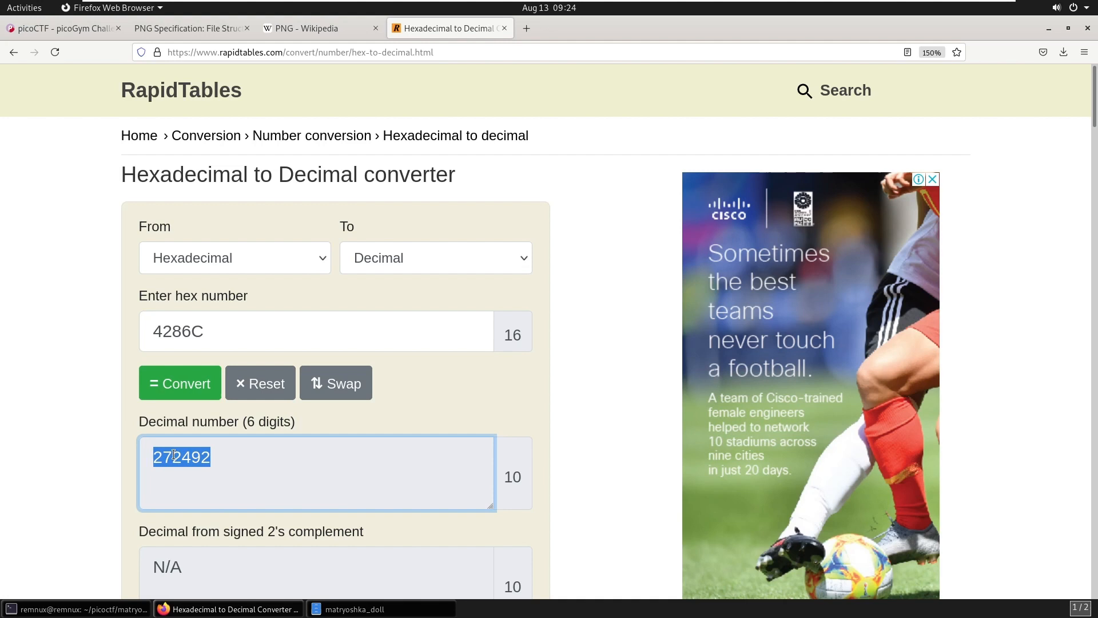
{"action": "left_click", "coordinate": [76, 607]}
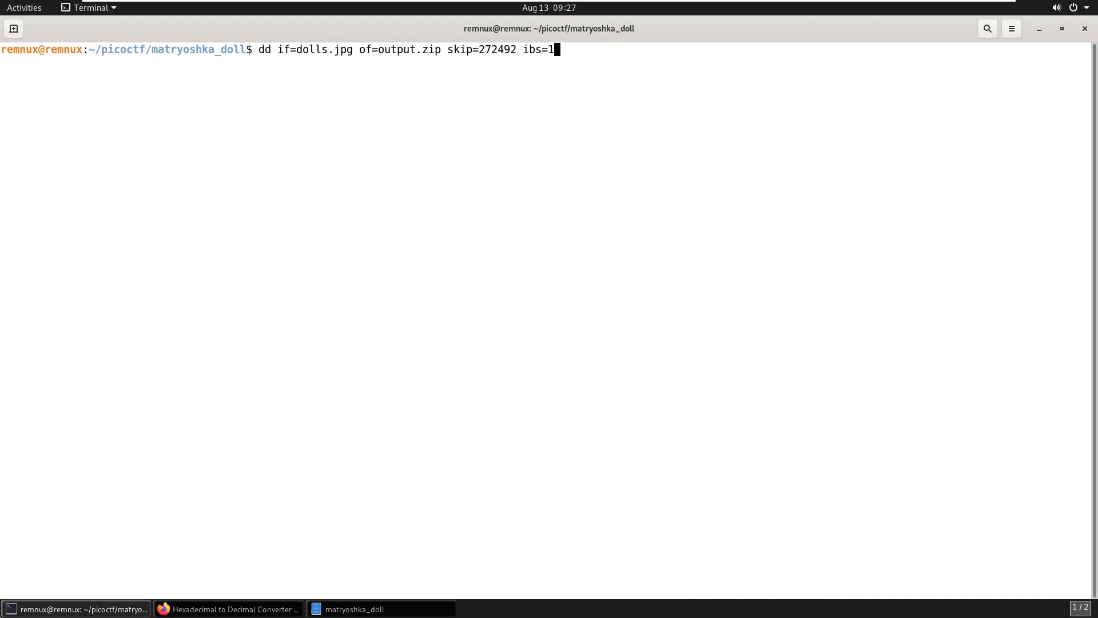
Step: Run dd with skip=272492 and ibs=1 to carve output.zip, then identify it with file
{"action": "double_click", "coordinate": [314, 49]}
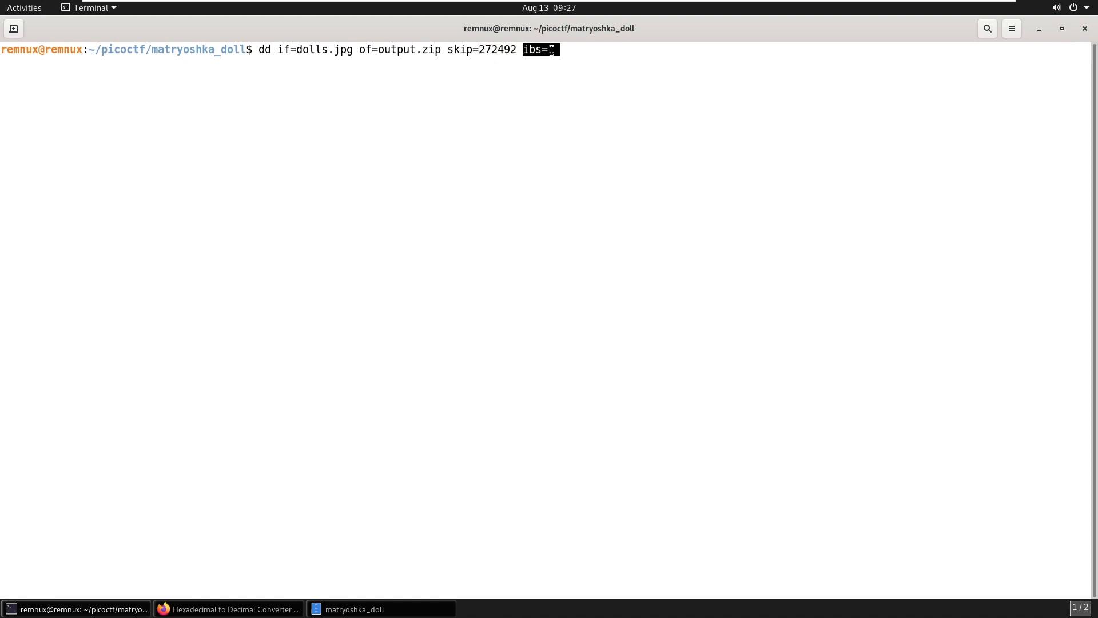
{"action": "type", "text": "1"}
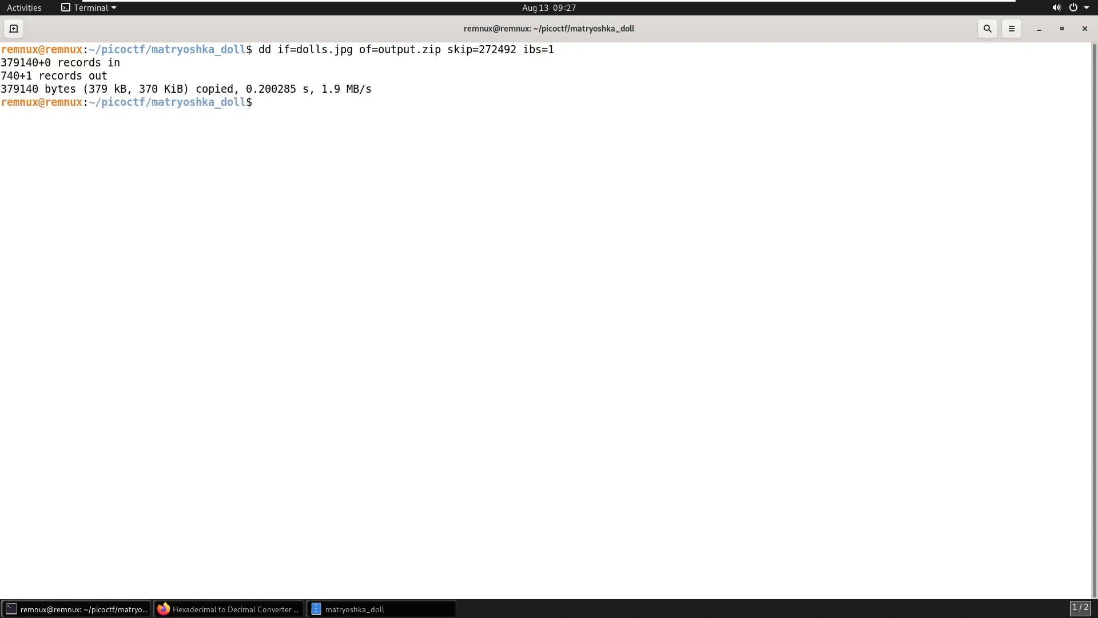
{"action": "type", "text": "file output.zip"}
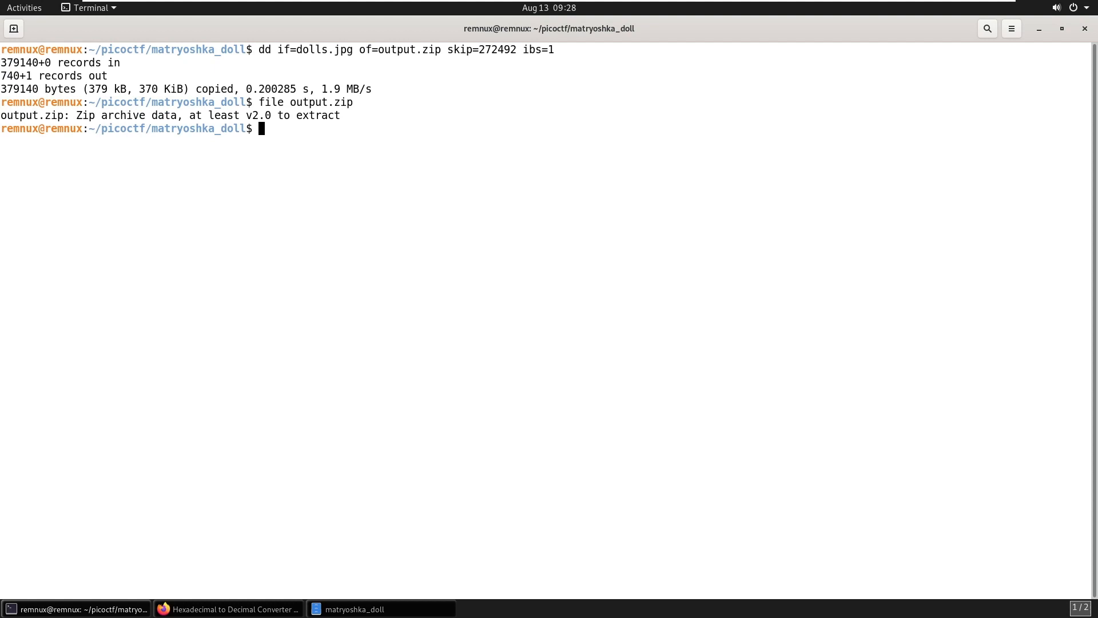
Step: Hex-dump the head of output.zip and unzip it, yielding base_images/2_c.jpg
{"action": "type", "text": "xxd output.zip | head"}
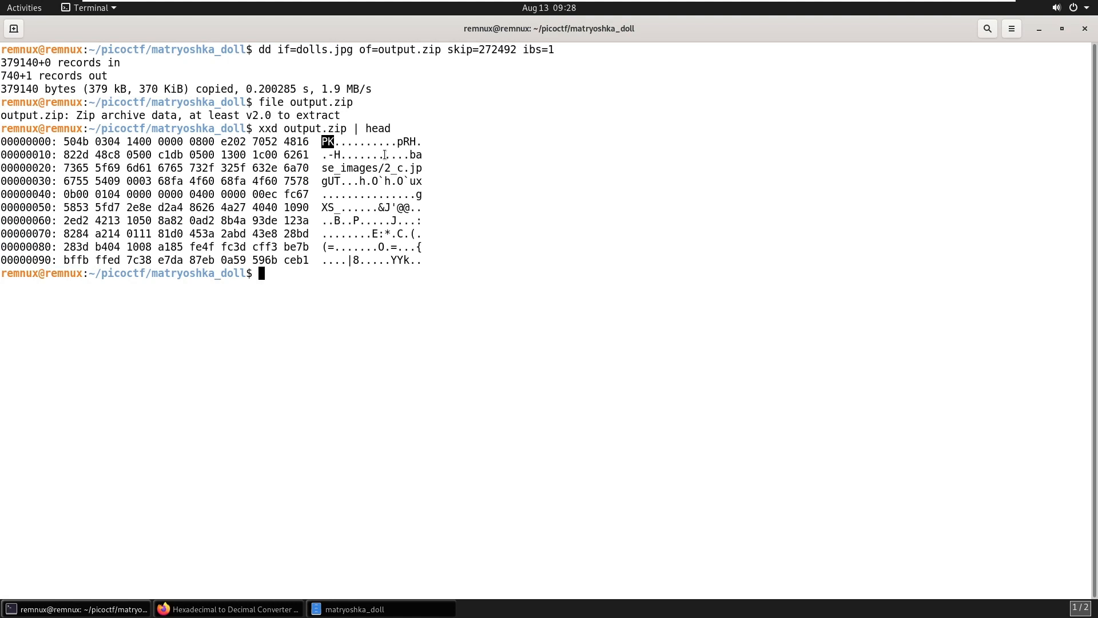
{"action": "type", "text": "unzip output.zip"}
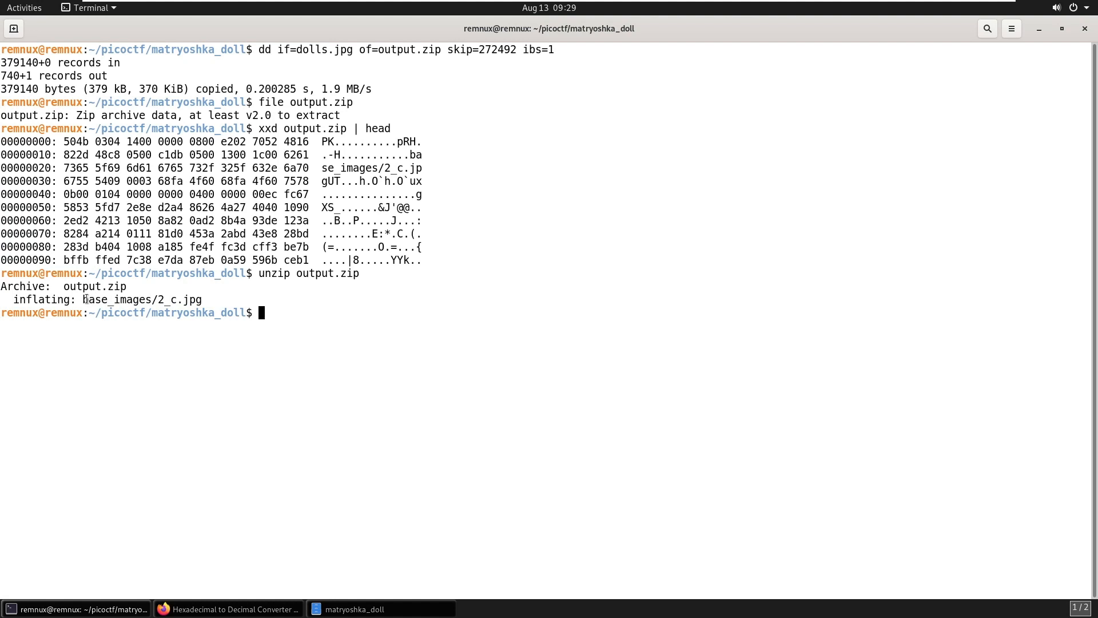
{"action": "double_click", "coordinate": [140, 298]}
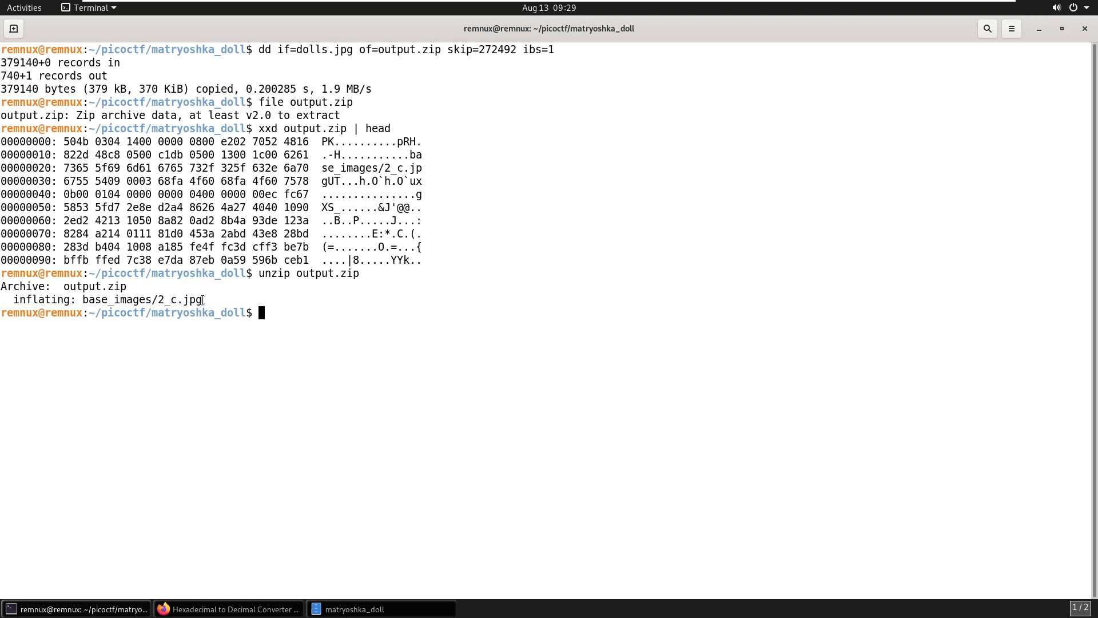
Step: View base_images/2_c.jpg in feh and close the viewer
{"action": "type", "text": "feh base_images/2_c.jpg"}
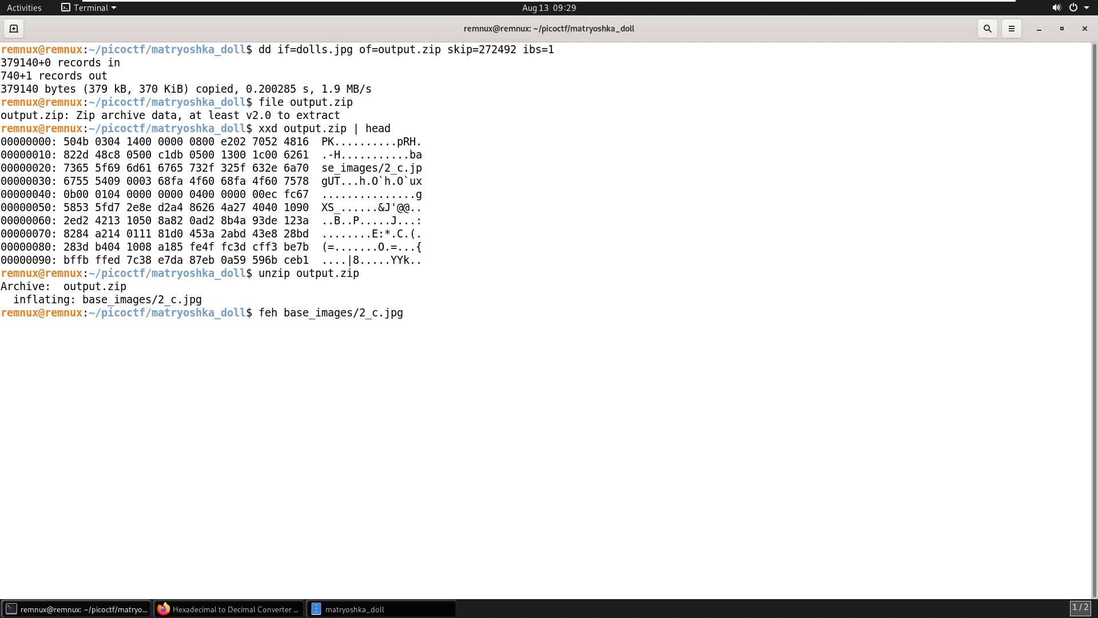
{"action": "key", "text": "Return"}
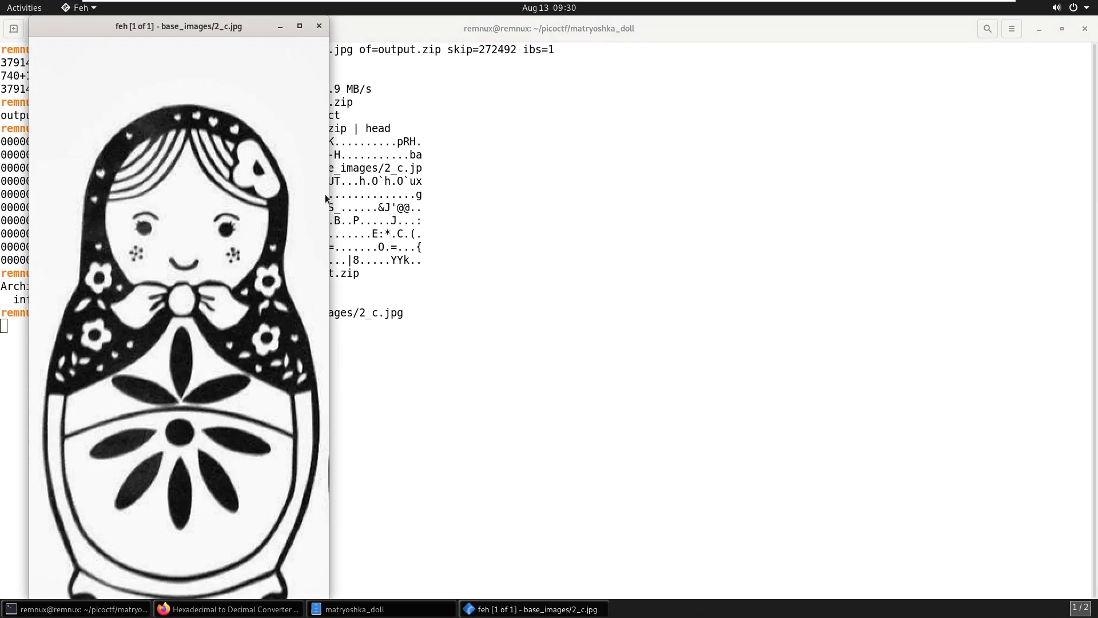
{"action": "mouse_move", "coordinate": [293, 155]}
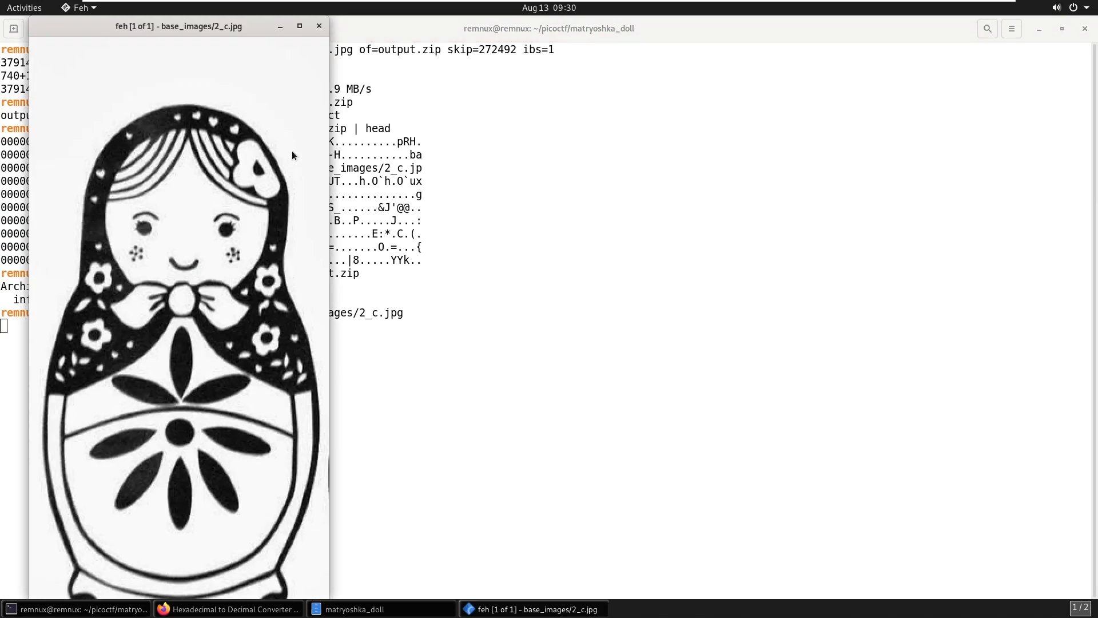
{"action": "mouse_move", "coordinate": [319, 26]}
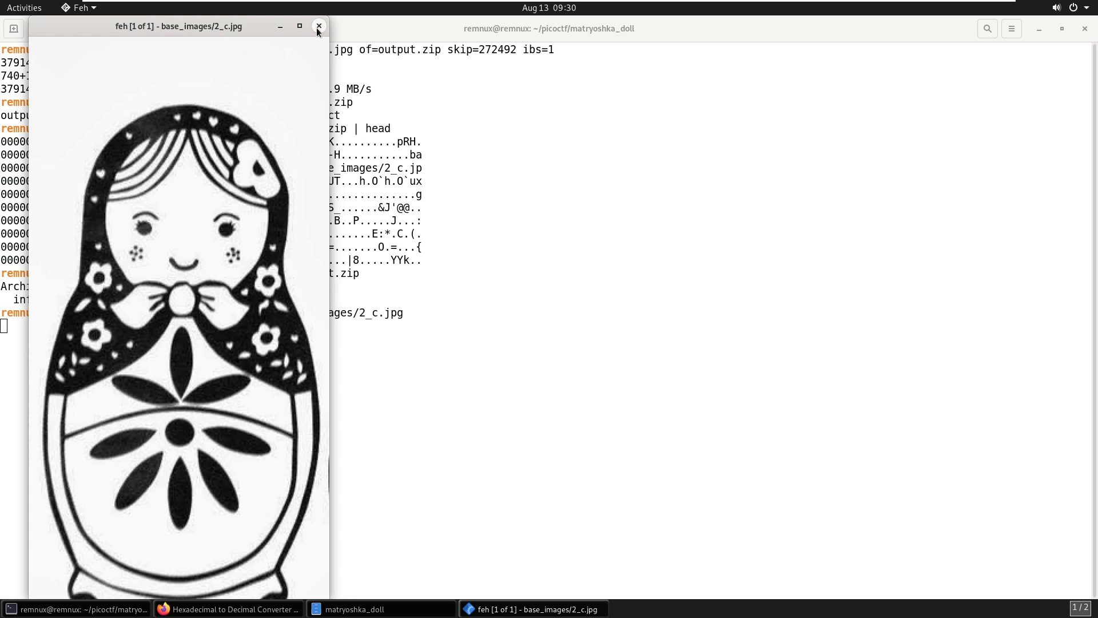
{"action": "left_click", "coordinate": [319, 27]}
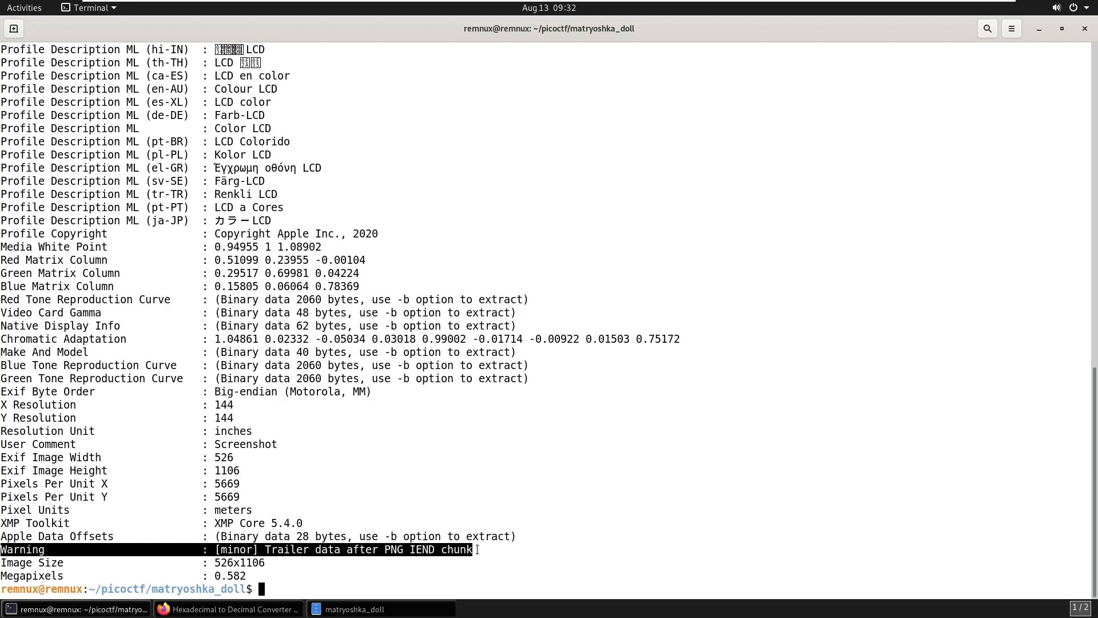
Step: Hex-dump 2_c.jpg's tail and IEND line, then enter the PK offset 2dd3b for conversion
{"action": "type", "text": "xxd base_images/2_c.jpg | tail"}
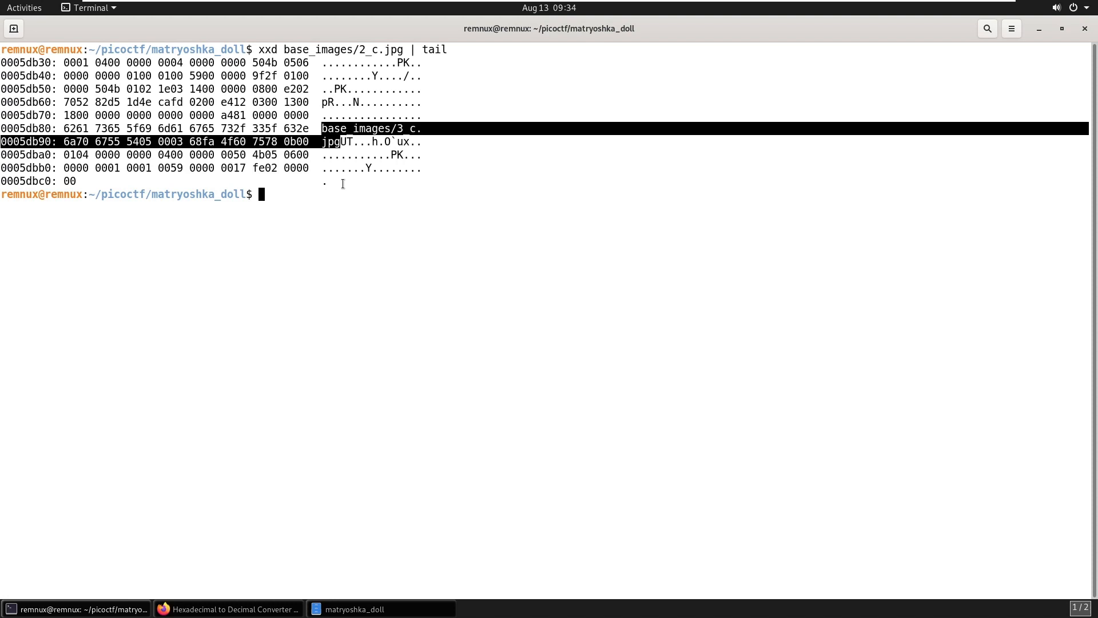
{"action": "type", "text": "xxd base_images/2_c.jpg | grep IEND"}
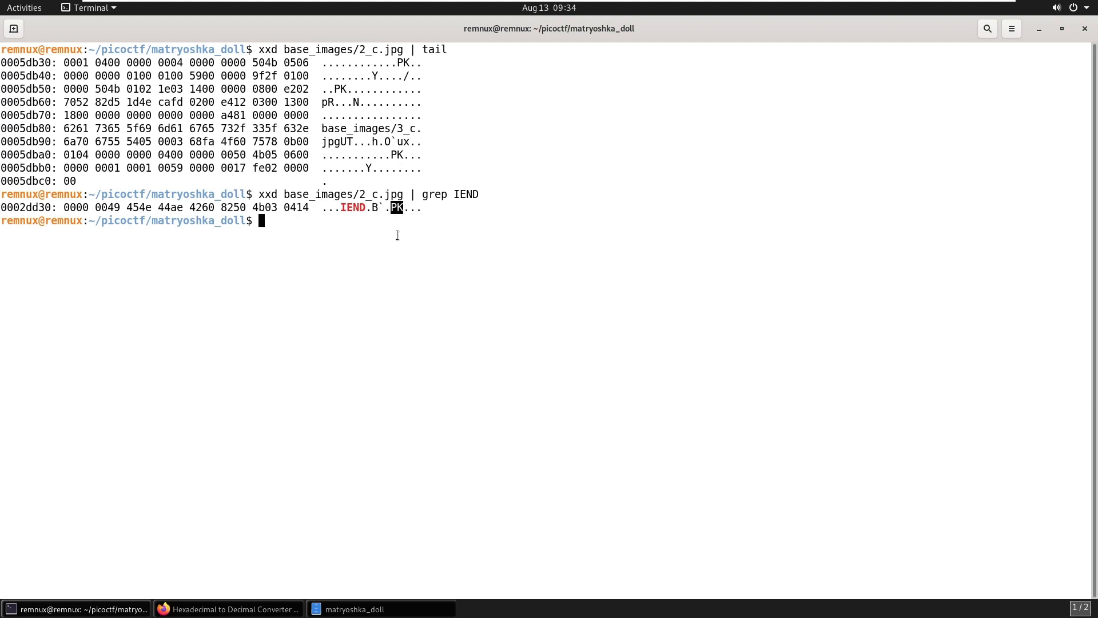
{"action": "type", "text": "2dd3"}
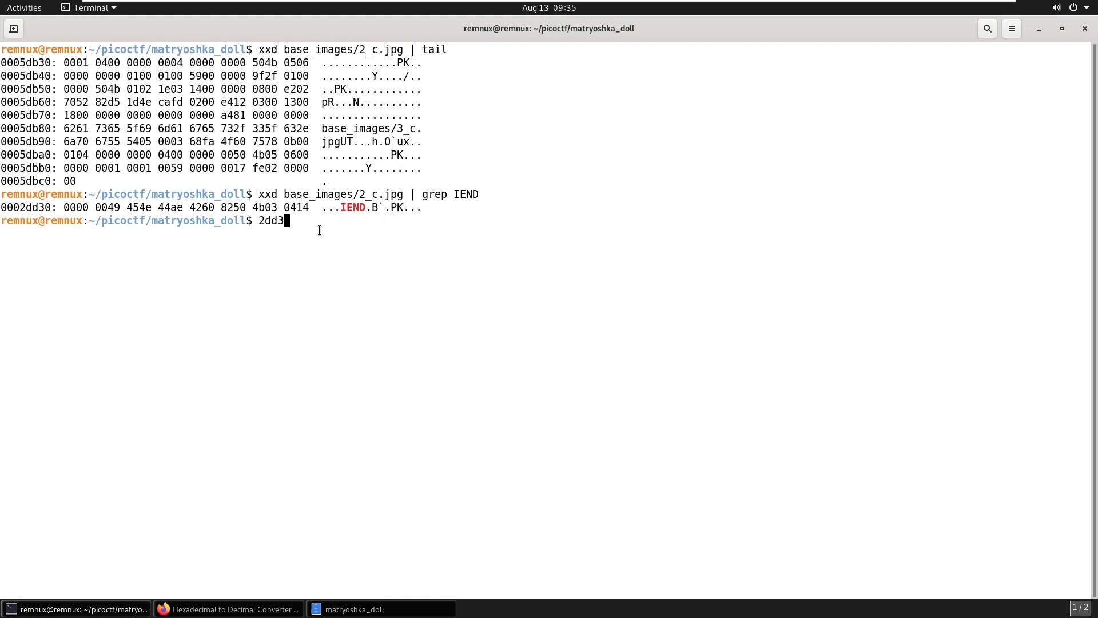
{"action": "type", "text": "b"}
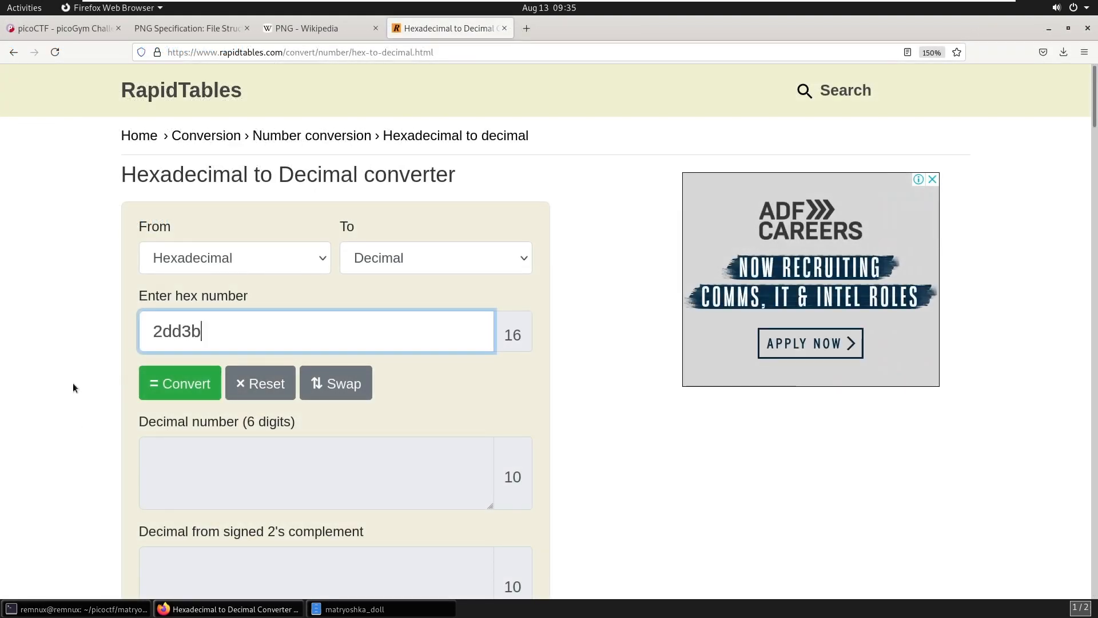
Step: Convert hex offset 2dd3b to decimal 187707
{"action": "left_click", "coordinate": [179, 383]}
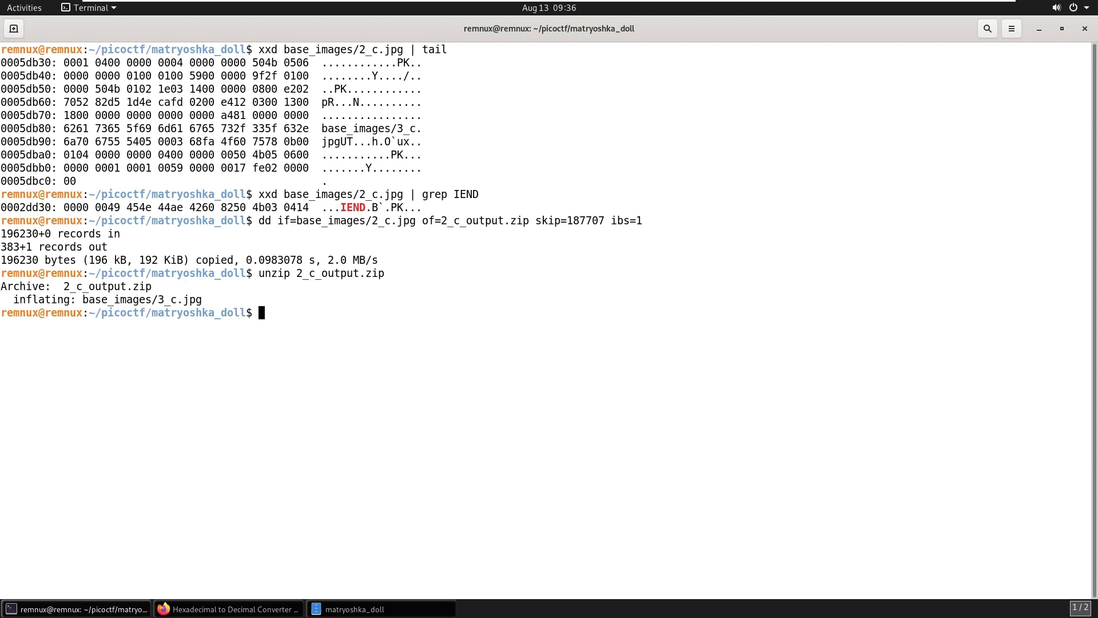
Step: View the third doll image base_images/3_c.jpg with feh
{"action": "type", "text": "feh base_images/3_c.jpg"}
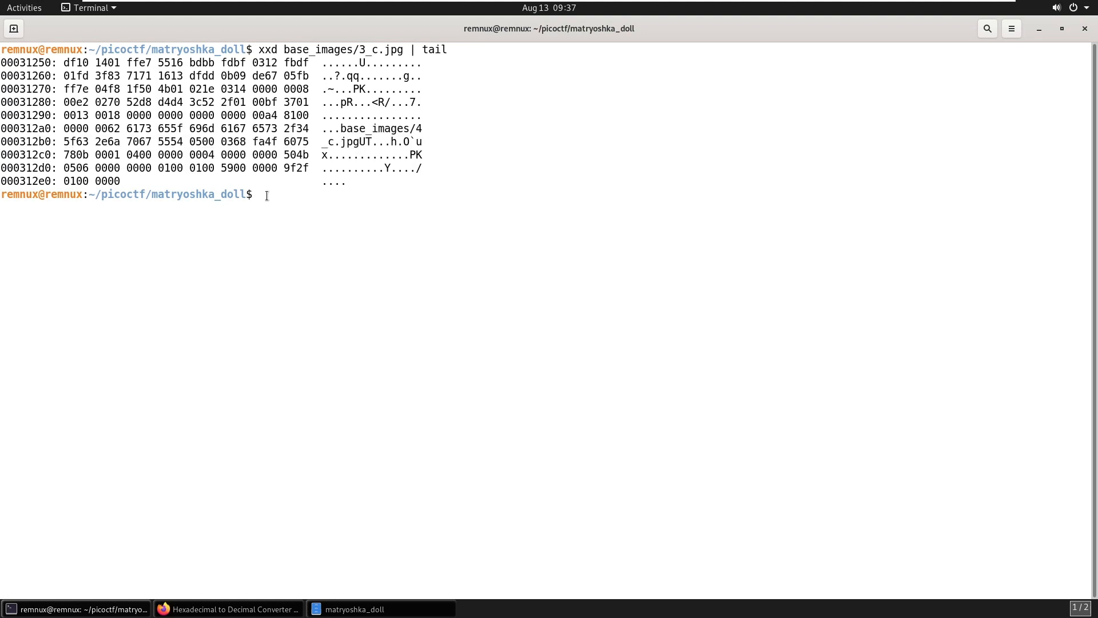
Step: Grep the xxd dump of 3_c.jpg for IEND and IE to find where the PNG ends
{"action": "type", "text": "xxd base_images/3_c.jpg | grep IEND"}
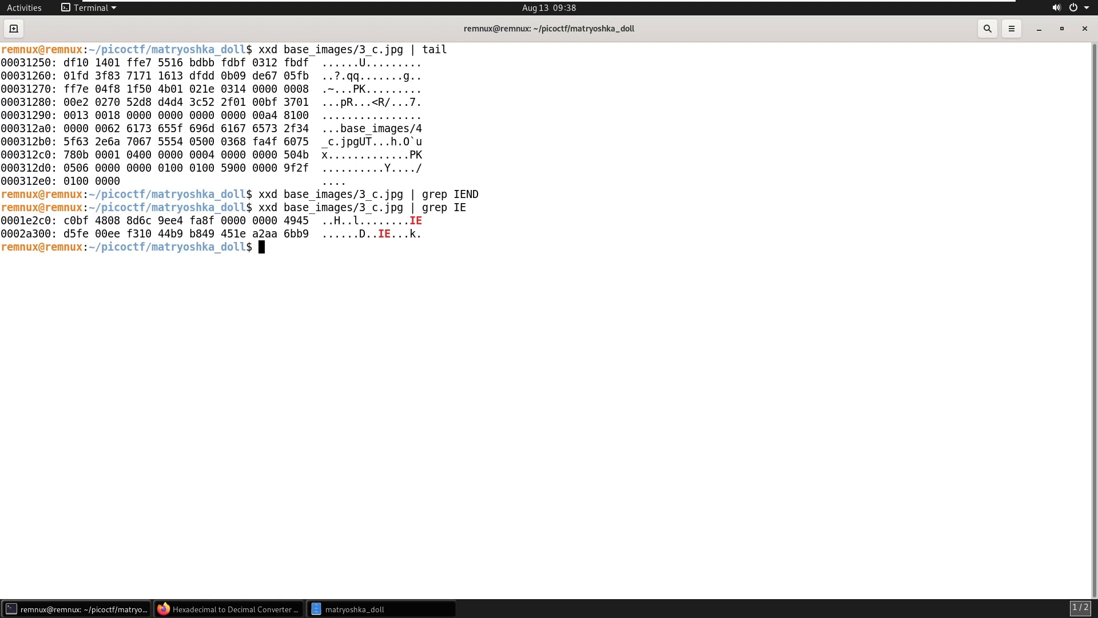
{"action": "type", "text": "xxd base_images/3_c.jpg | grep IE"}
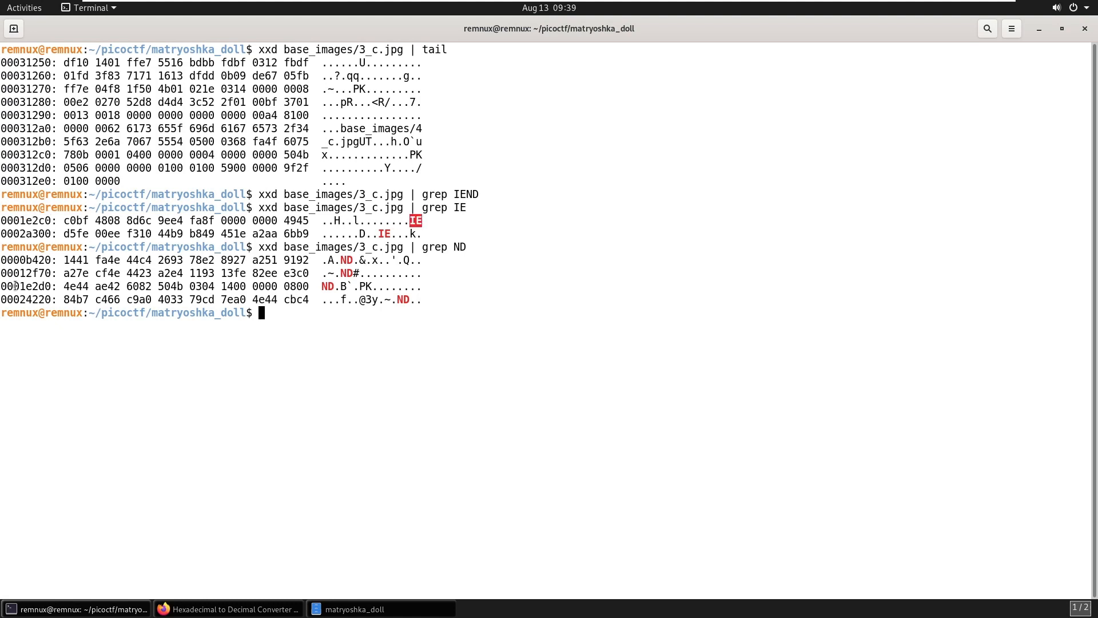
{"action": "double_click", "coordinate": [33, 286]}
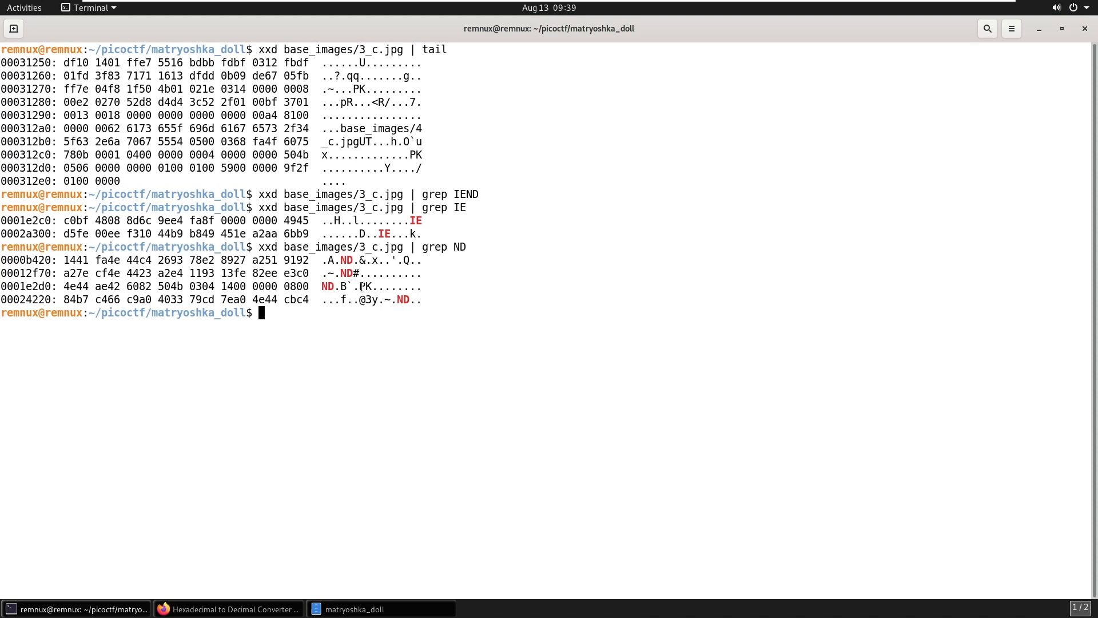
Step: Convert offset 1e2d6 to decimal 123606 in RapidTables and prepare dd with skip=123606
{"action": "type", "text": "1e2d6"}
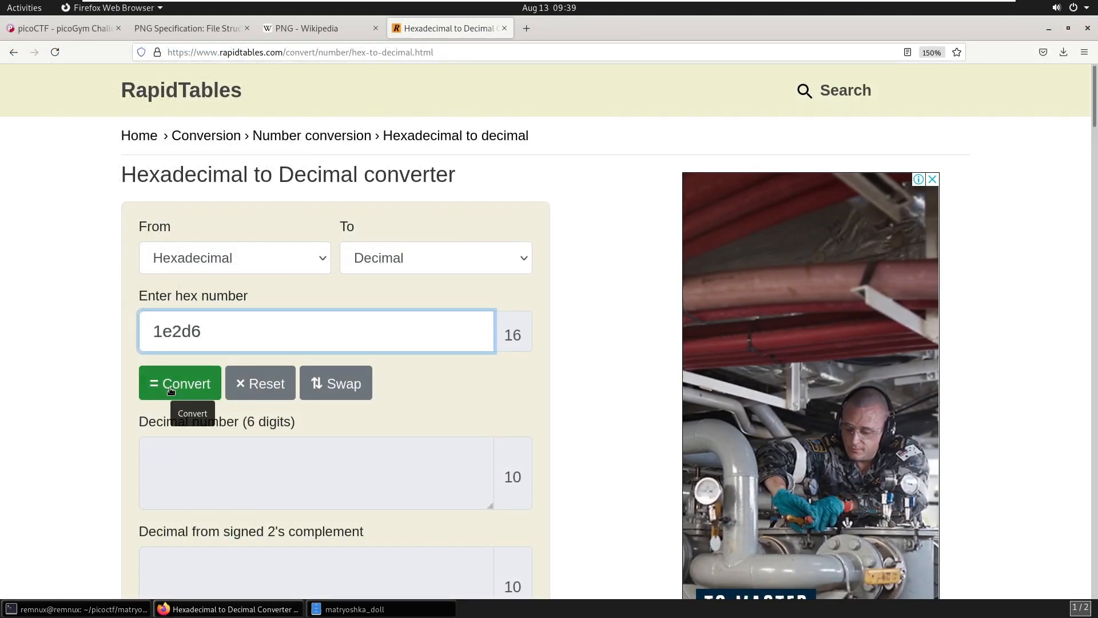
{"action": "left_click", "coordinate": [180, 383]}
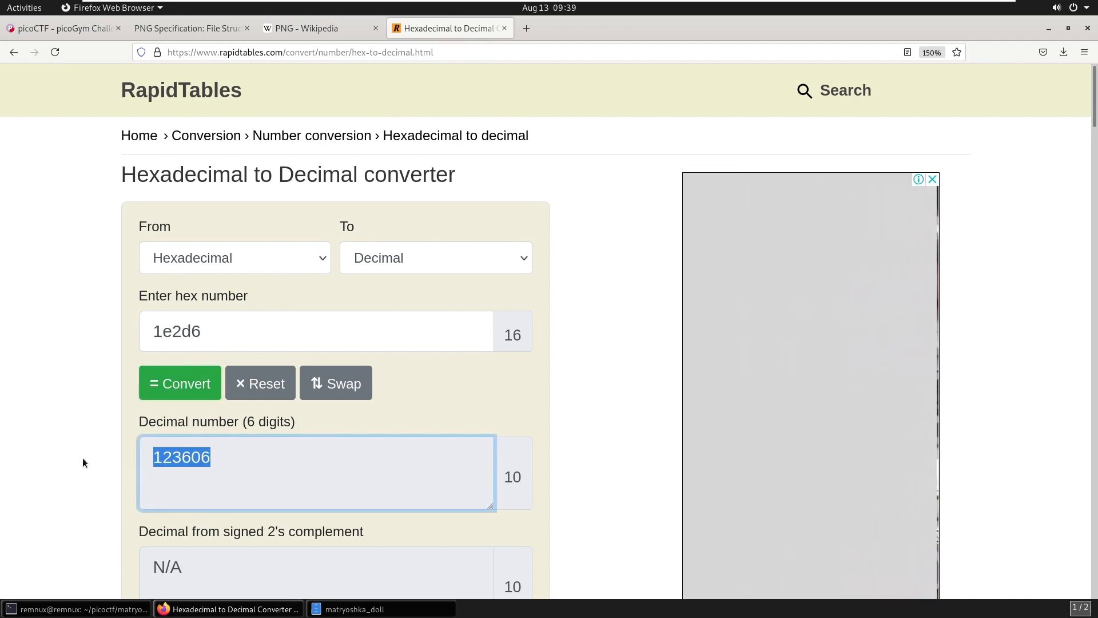
{"action": "left_click", "coordinate": [356, 608]}
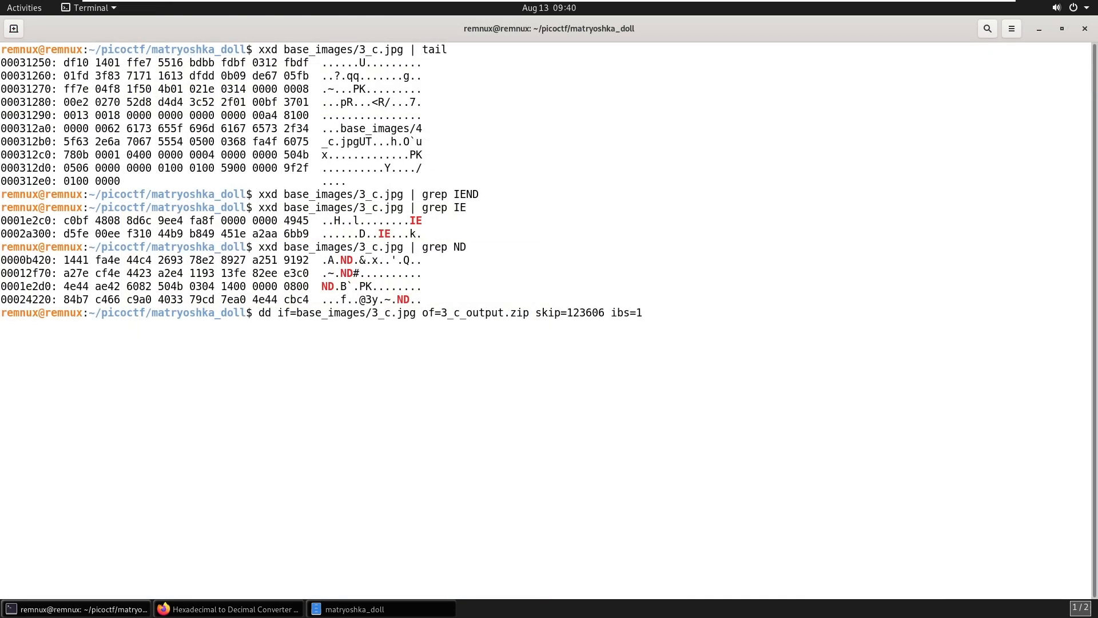
Step: Carve 3_c_output.zip from byte 123606, unzip it and view base_images/4_c.jpg with feh
{"action": "key", "text": "Return"}
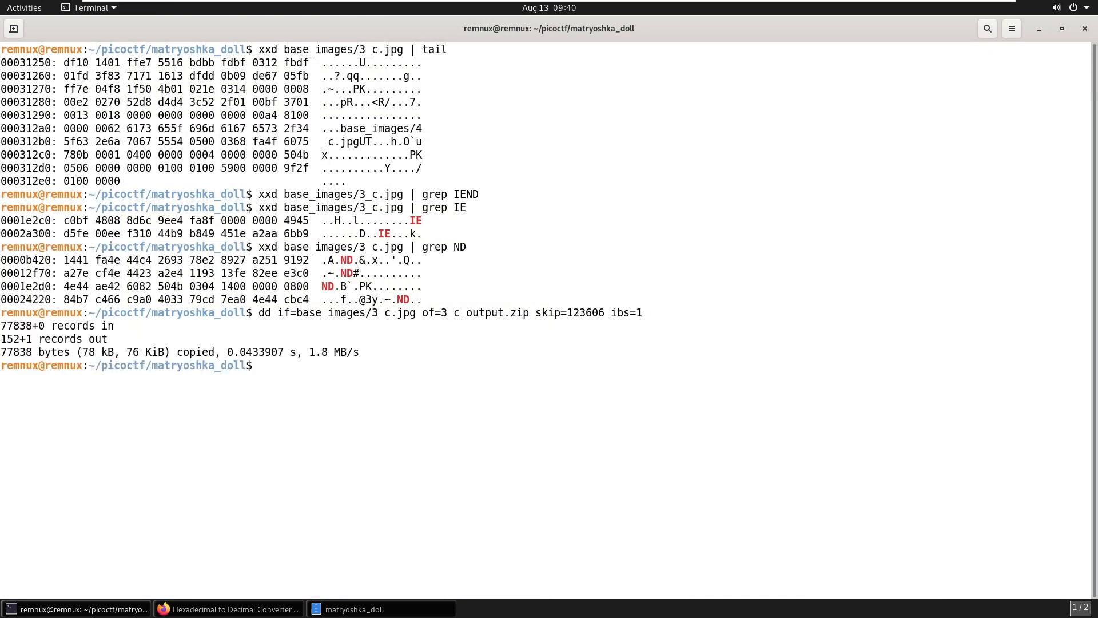
{"action": "type", "text": "unzip 3_c_output.zip"}
{"action": "type", "text": "feh base_images/4_c.jpg"}
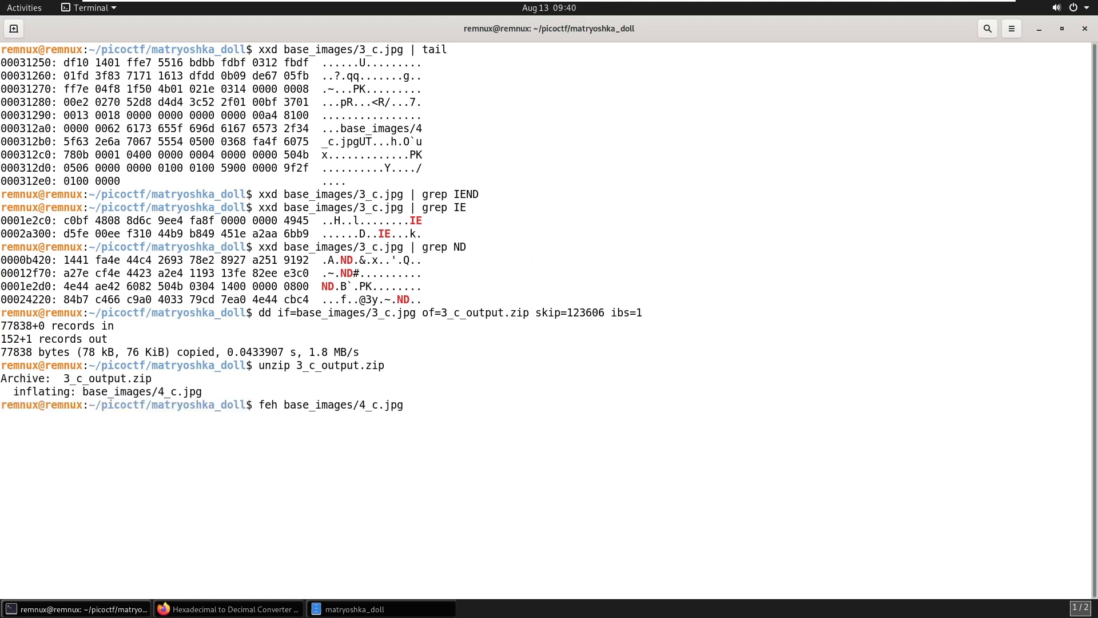
{"action": "key", "text": "Return"}
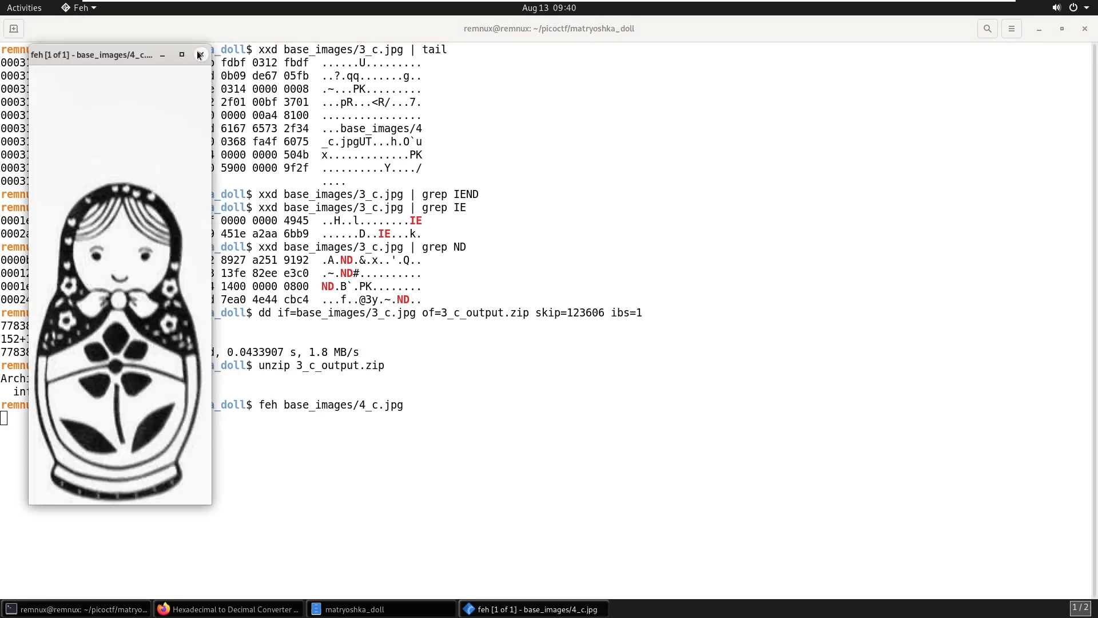
{"action": "left_click", "coordinate": [199, 55]}
{"action": "type", "text": "xxd base_images/4_c.jpg | tail"}
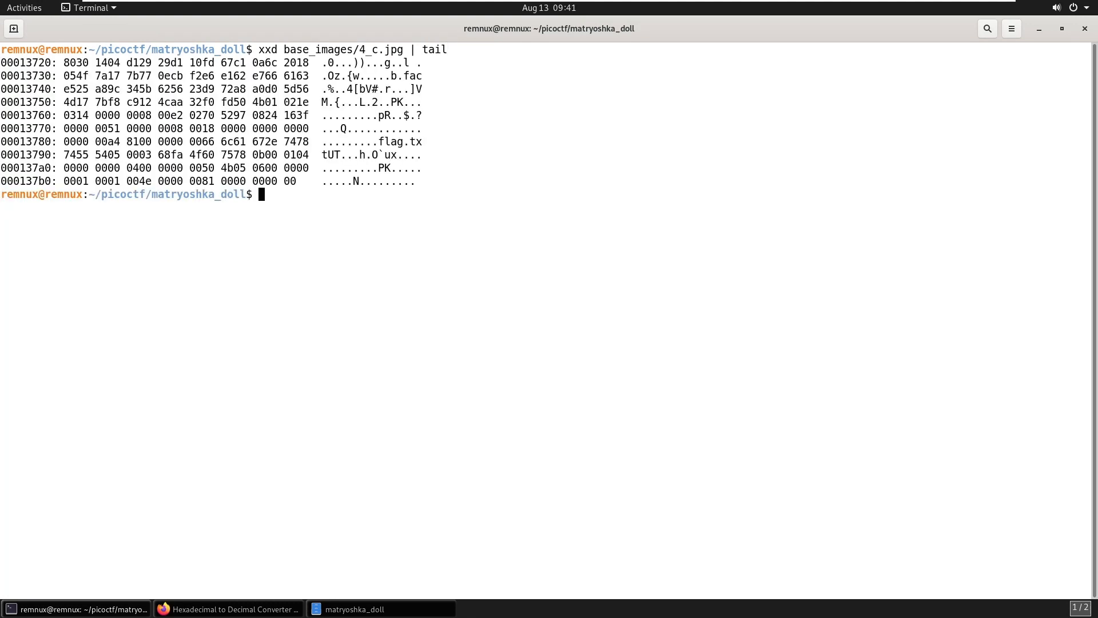
Step: Mark flag.txt in 4_c.jpg's dump, grep IEND and convert offset 136da to decimal 79578
{"action": "double_click", "coordinate": [395, 142]}
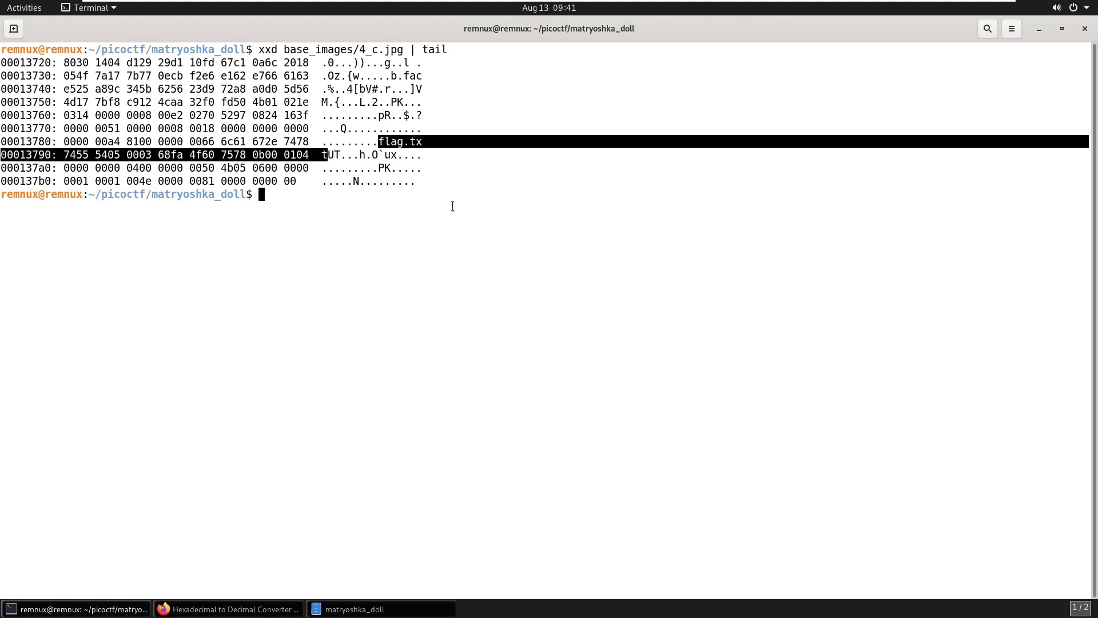
{"action": "type", "text": "xxd base_images/4_c.jpg | grep IEND"}
{"action": "type", "text": "136da"}
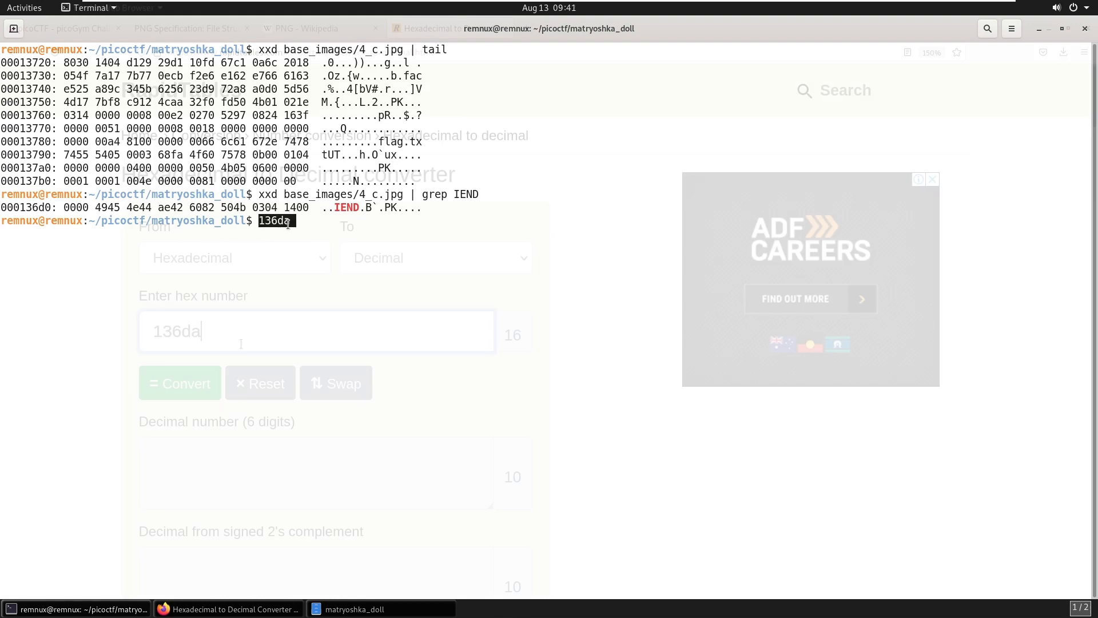
{"action": "left_click", "coordinate": [180, 383]}
{"action": "type", "text": "dd if=base_images/4_c.jpg of=4_c_output.zip skip=79578 ibs=1"}
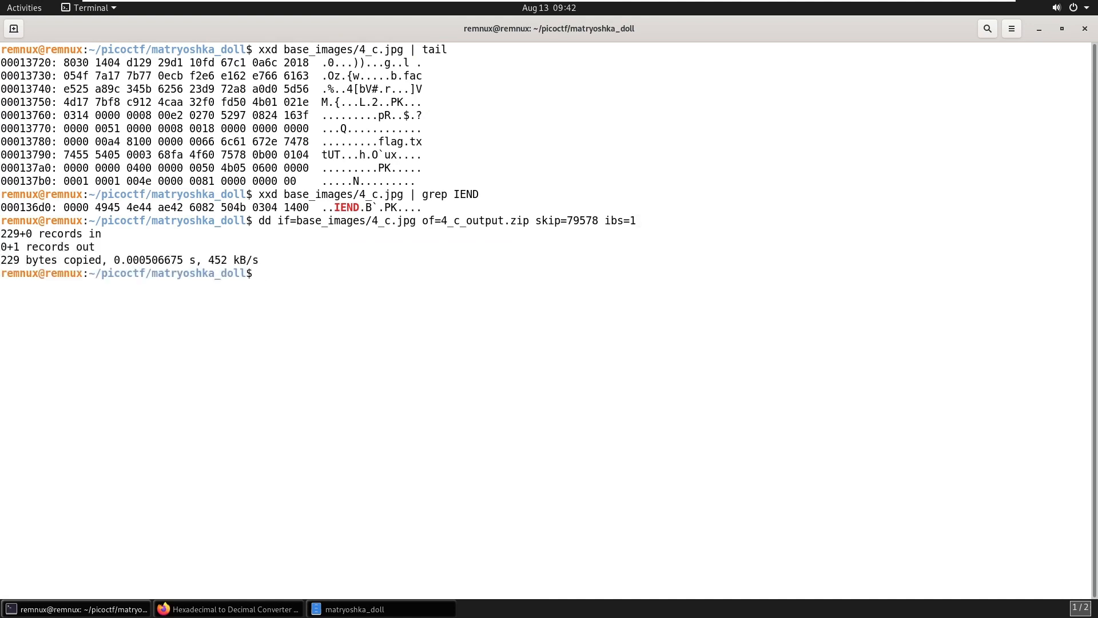
Step: Unzip 4_c_output.zip so flag.txt prints the picoCTF flag, then bring up man binwalk
{"action": "type", "text": "unzip 4_c_output.zip"}
{"action": "type", "text": "cat flag.txt"}
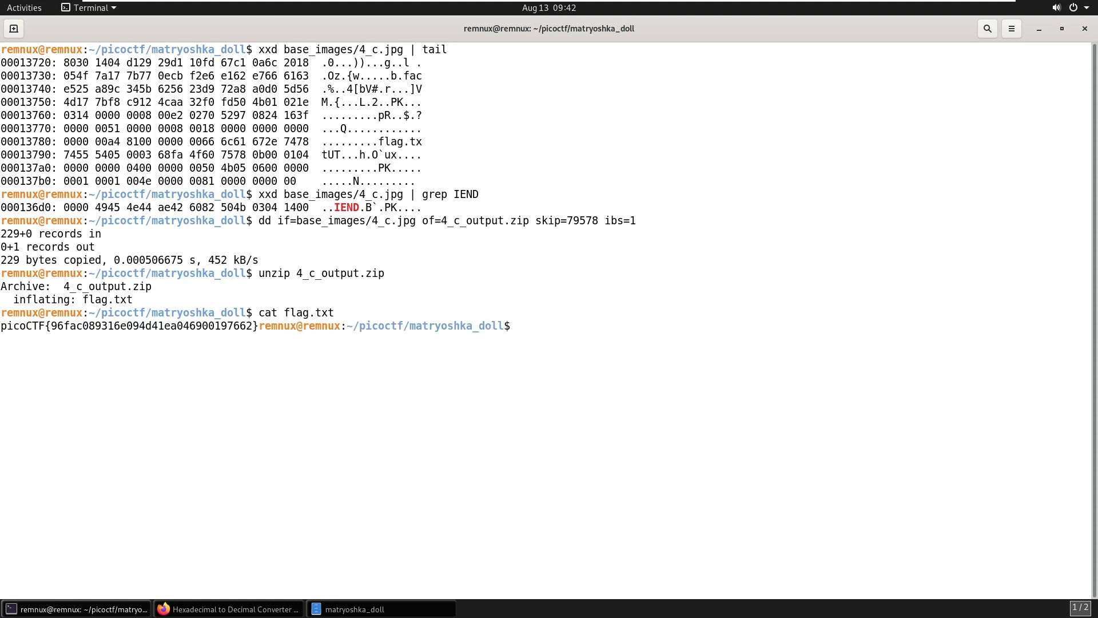
{"action": "type", "text": "man binwalk"}
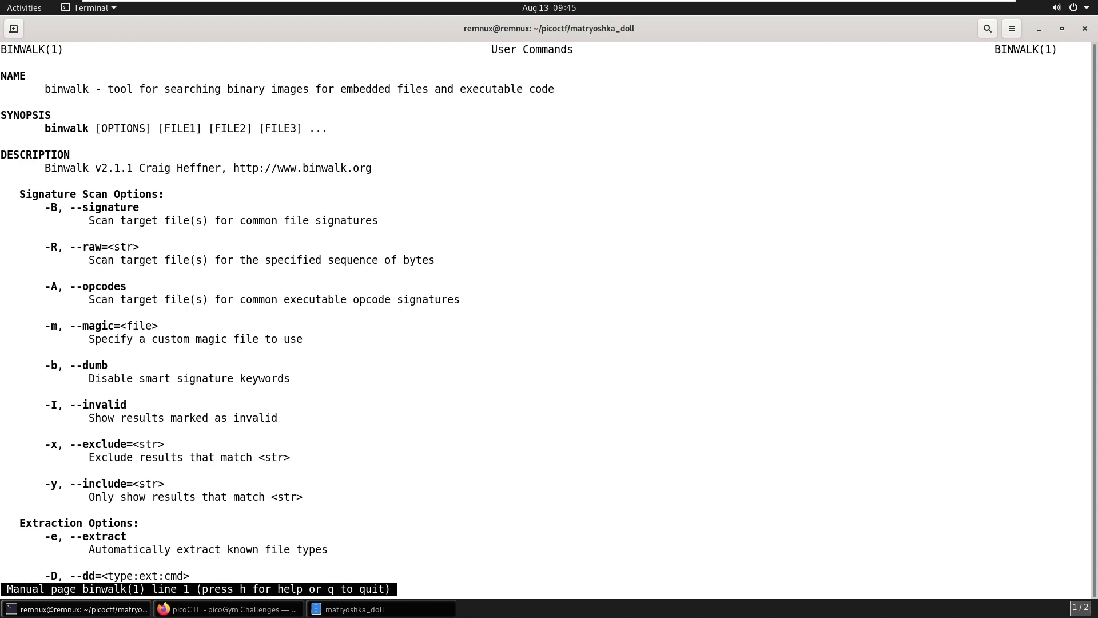
Step: Find the -M --matryoshka option in binwalk's manual, quit it and run binwalk -eM dolls.jpg
{"action": "scroll", "scroll_direction": "down", "scroll_amount": 3}
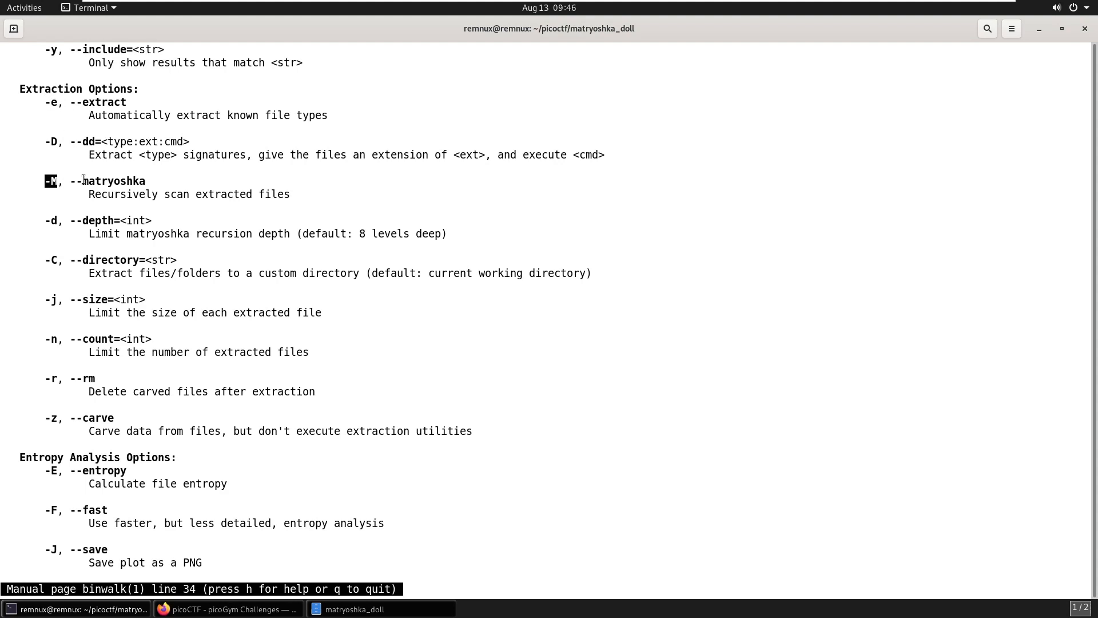
{"action": "double_click", "coordinate": [113, 181]}
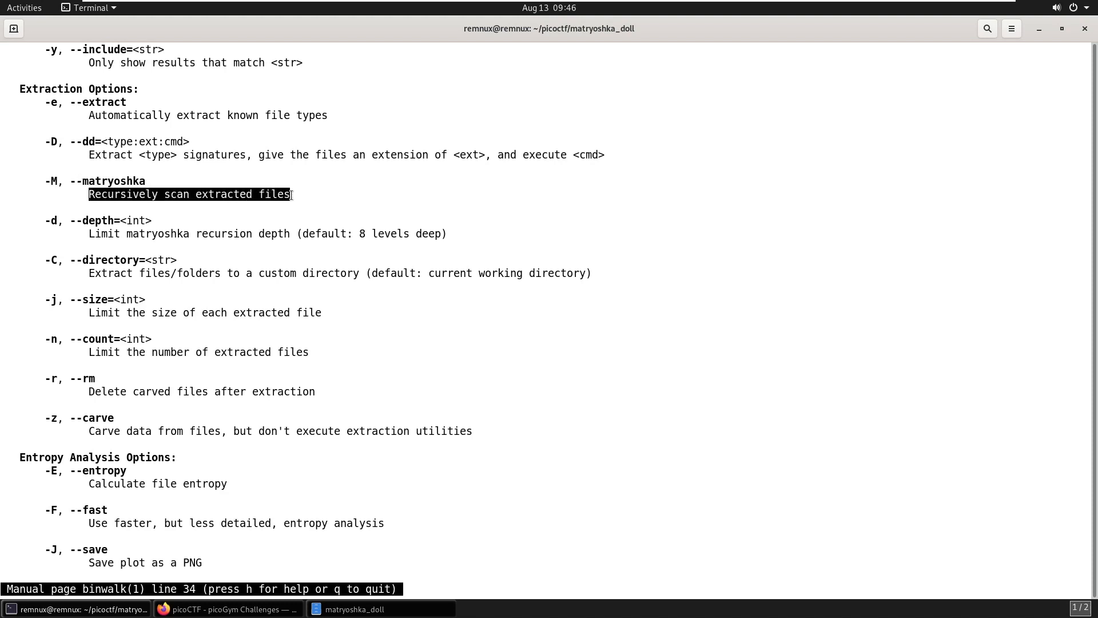
{"action": "key", "text": "q"}
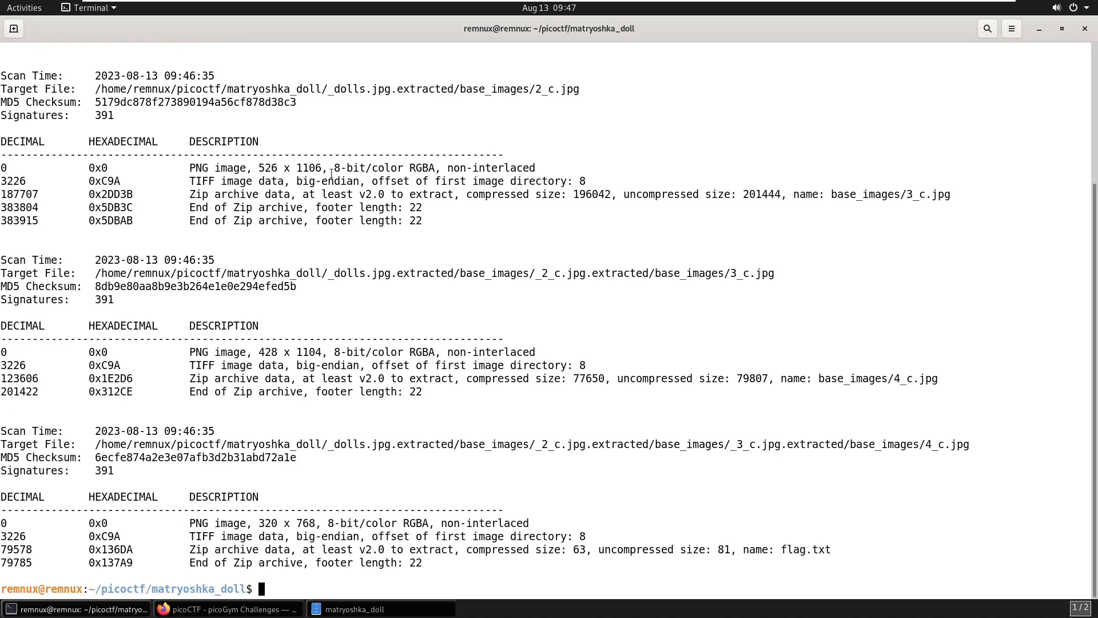
Step: Type cat on flag.txt inside _dolls.jpg.extracted/.../_3_c.jpg.extracted nested folders
{"action": "double_click", "coordinate": [556, 89]}
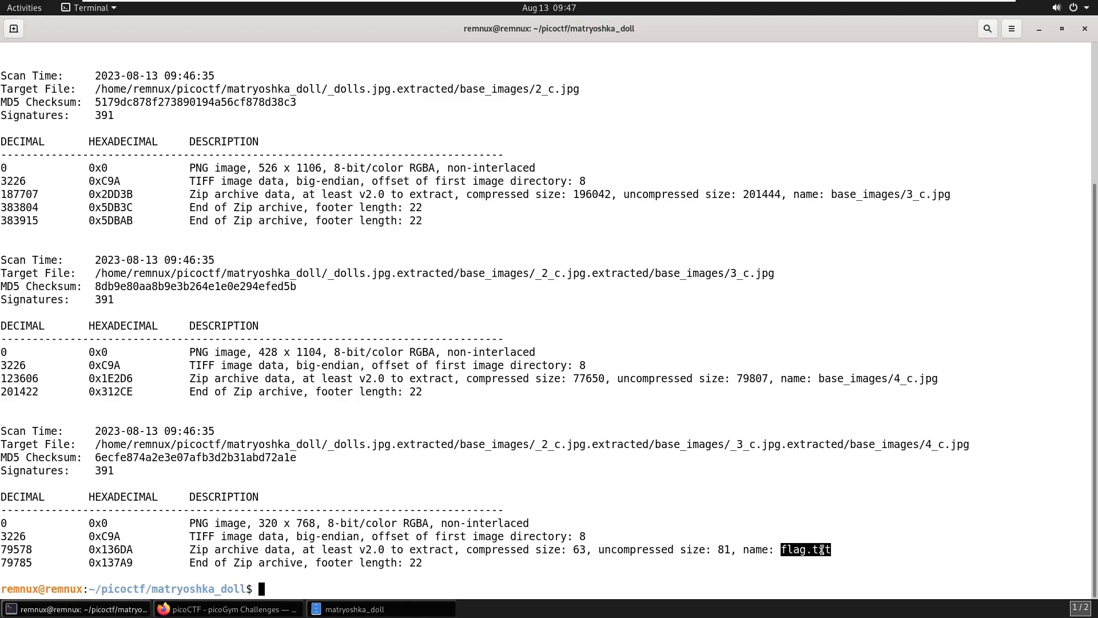
{"action": "type", "text": "cat _dolls.jpg.extracted/base_images/_2_c.jpg.extracted/base_images/_3_c.jpg.extracted/base_images/_4_c.jpg.extracted/flag.txt"}
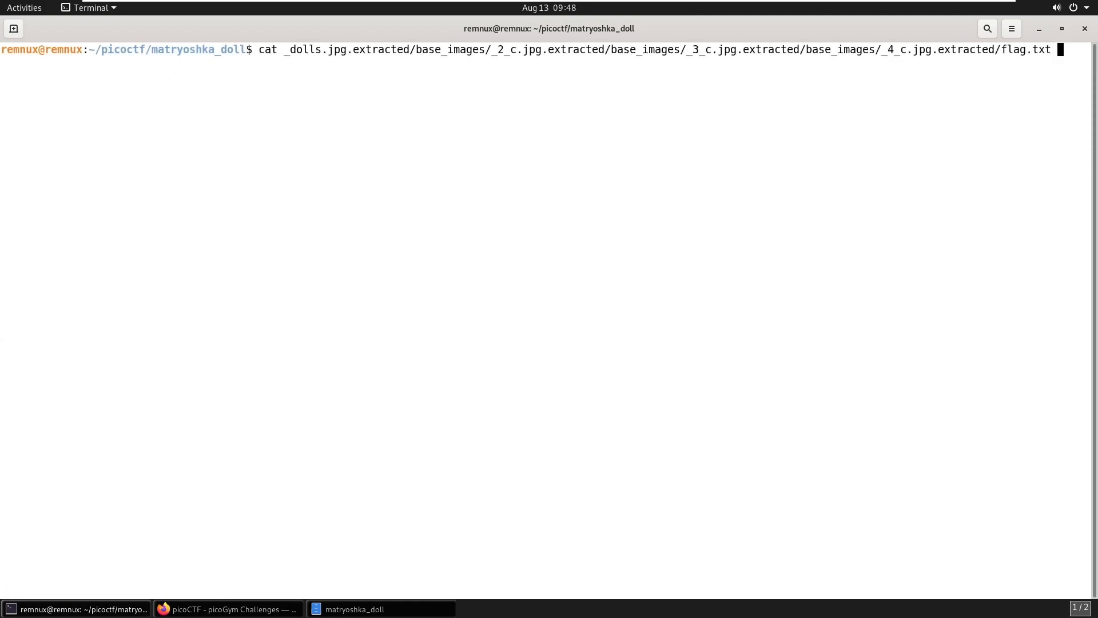